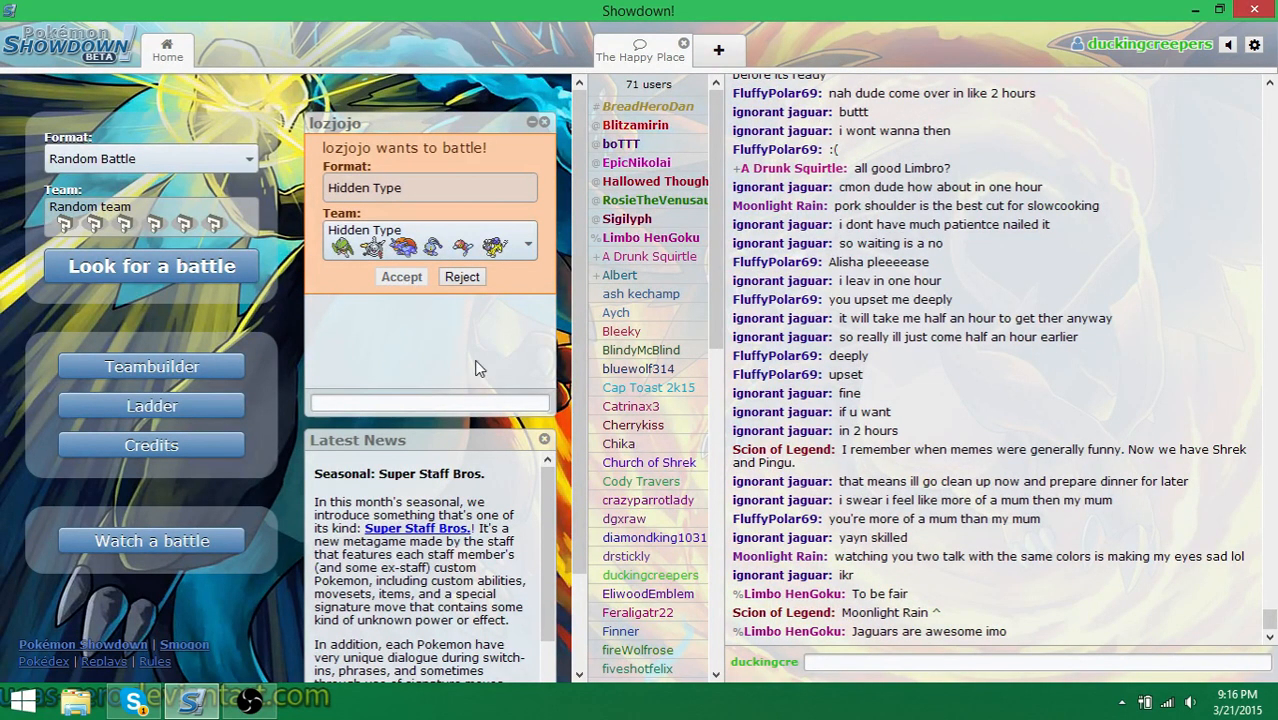
Accept lozjojo's Hidden Type challenge so the battle room opens
left_click(401, 277)
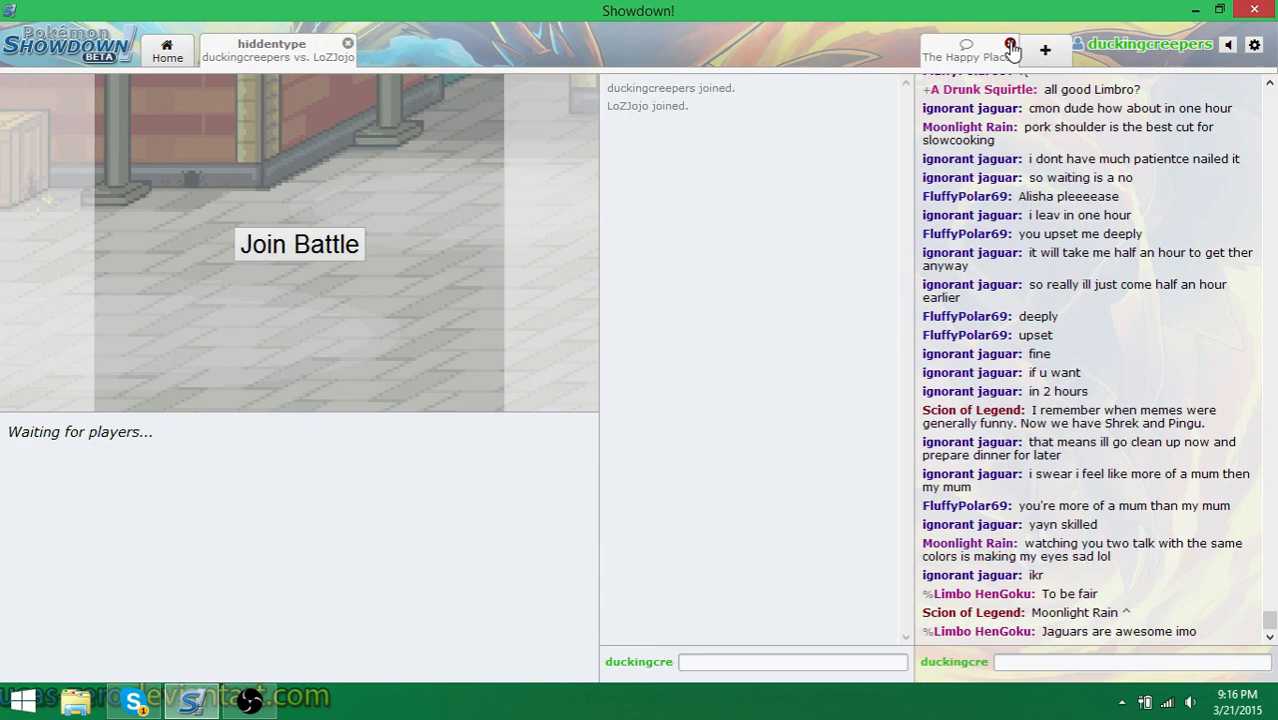
Join the battle as a player and lead with Admirari the Klefki
left_click(299, 244)
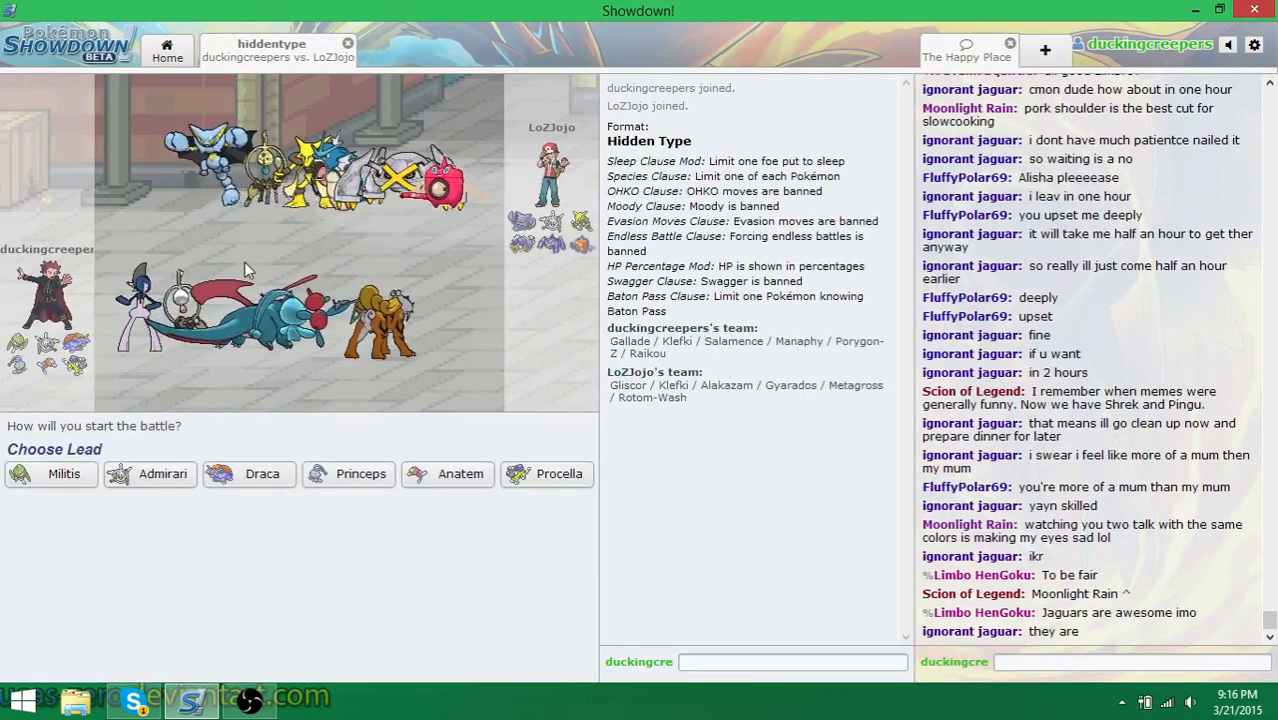
left_click(64, 473)
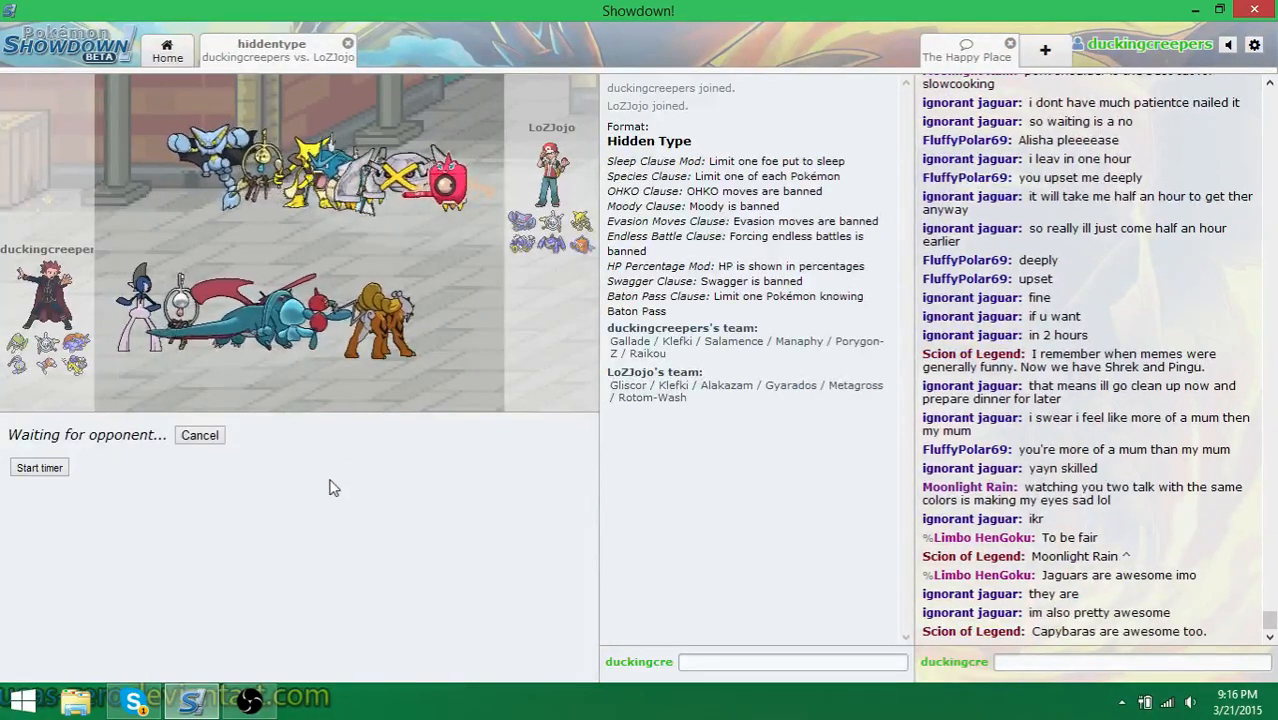
mouse_move(434, 461)
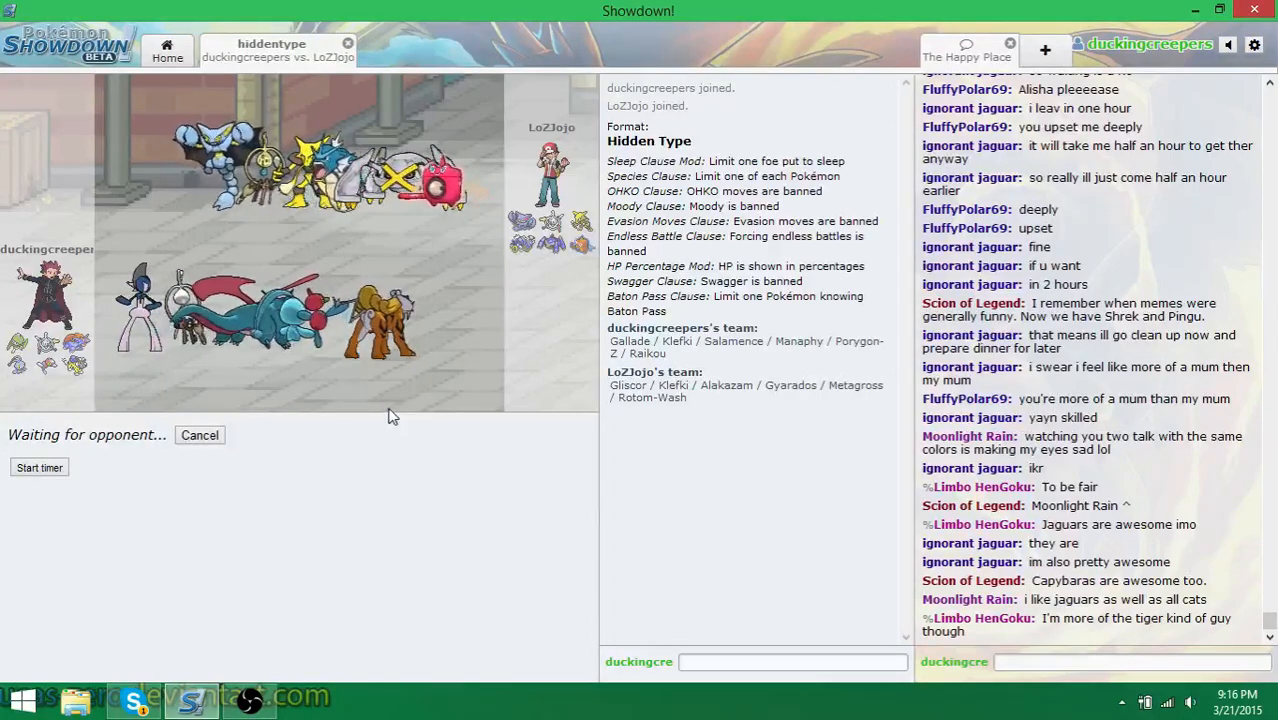
mouse_move(378, 268)
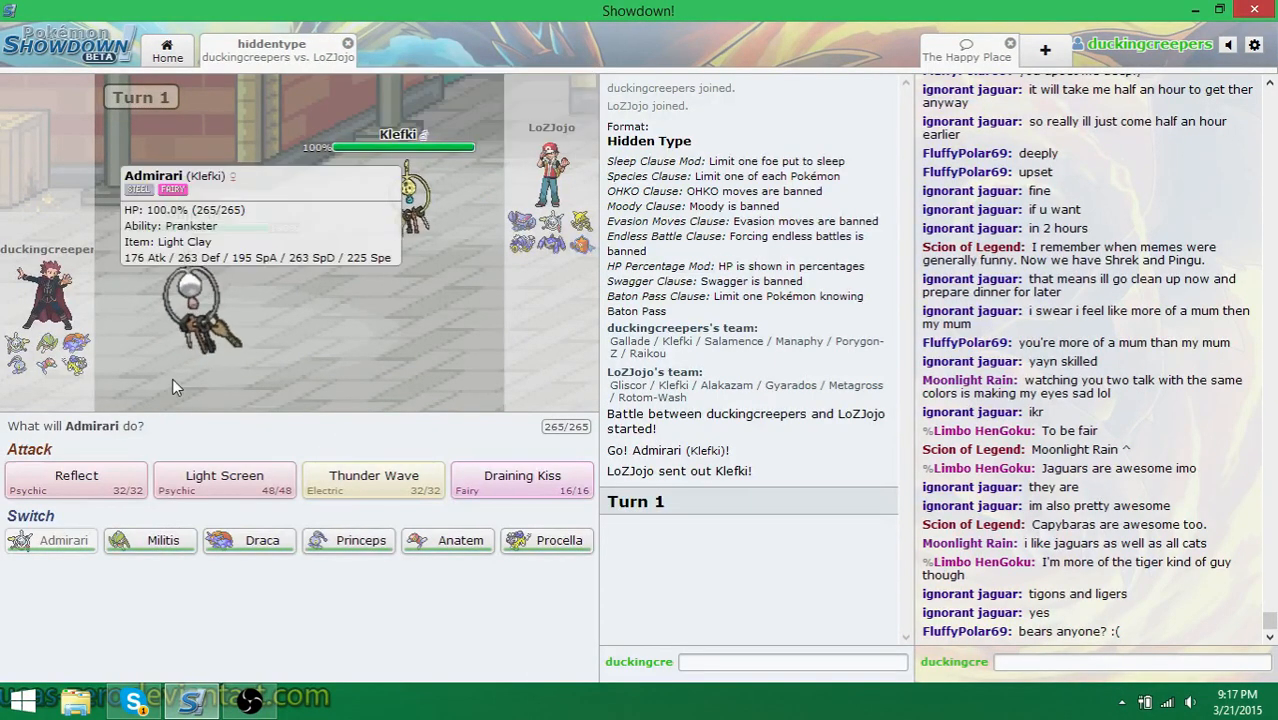
mouse_move(373, 480)
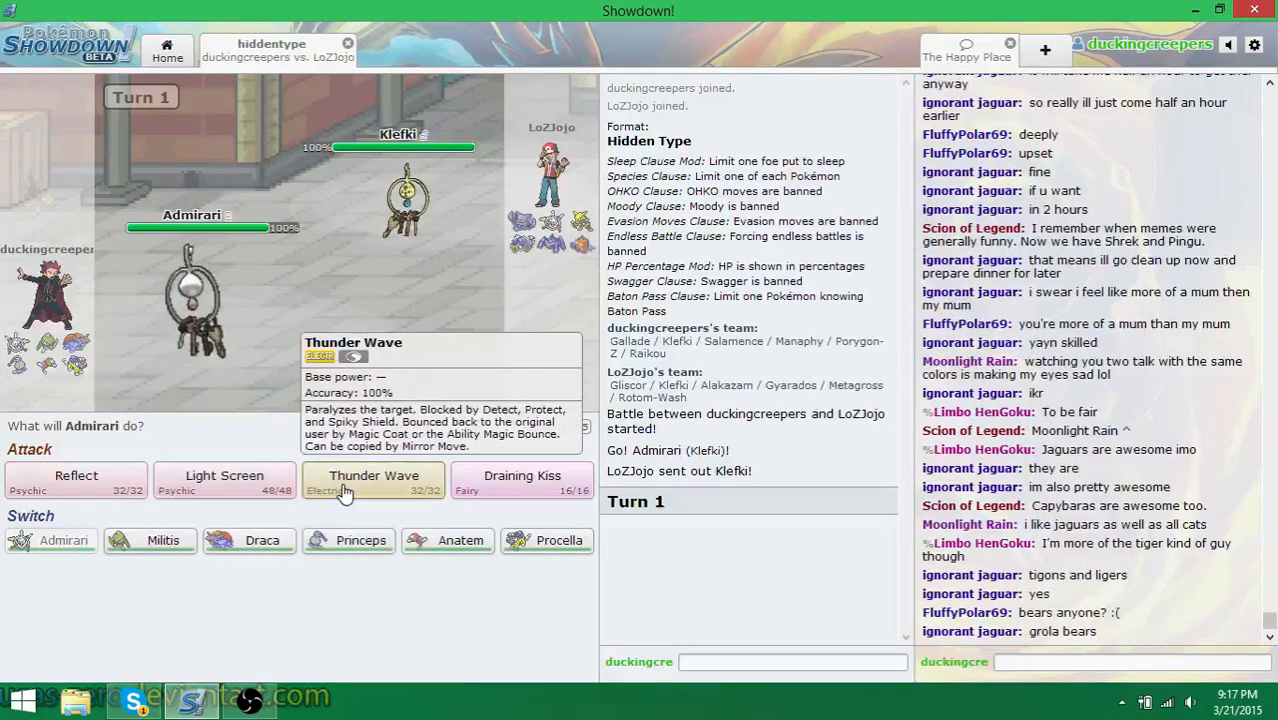
Thunder Wave the opposing Klefki, then raise Light Screen and Reflect over turns 1-3
left_click(373, 481)
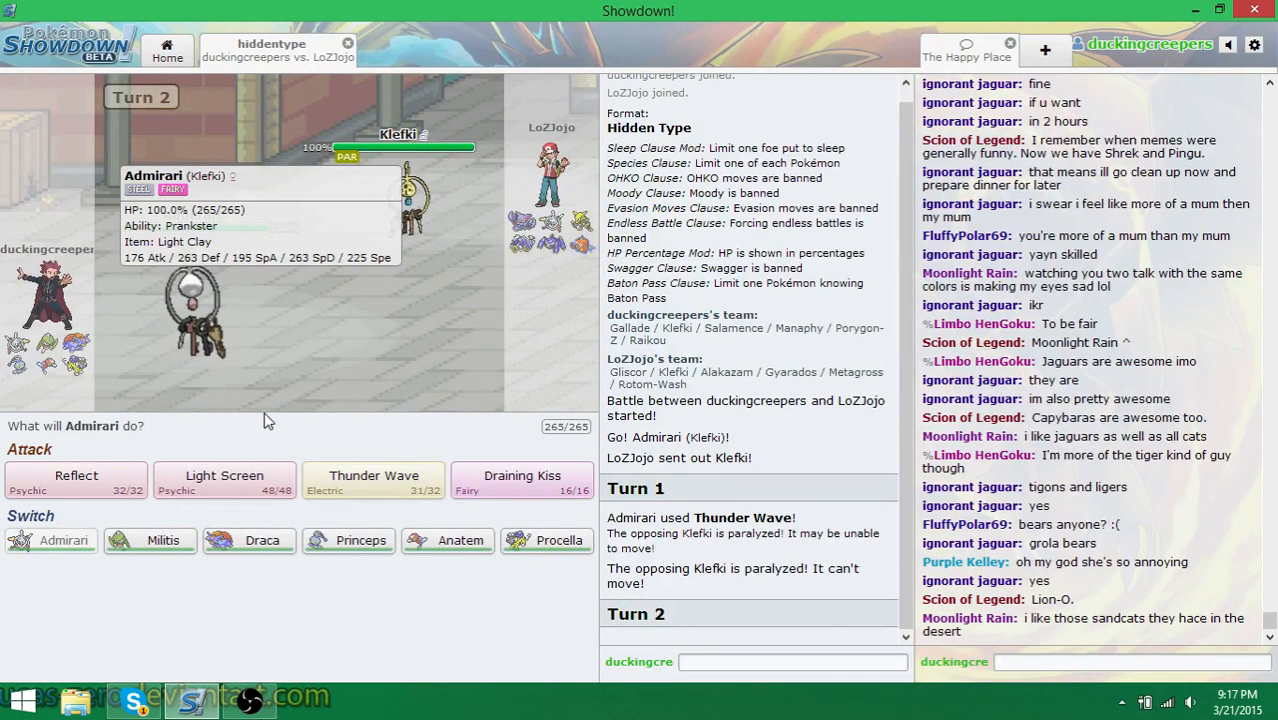
mouse_move(238, 371)
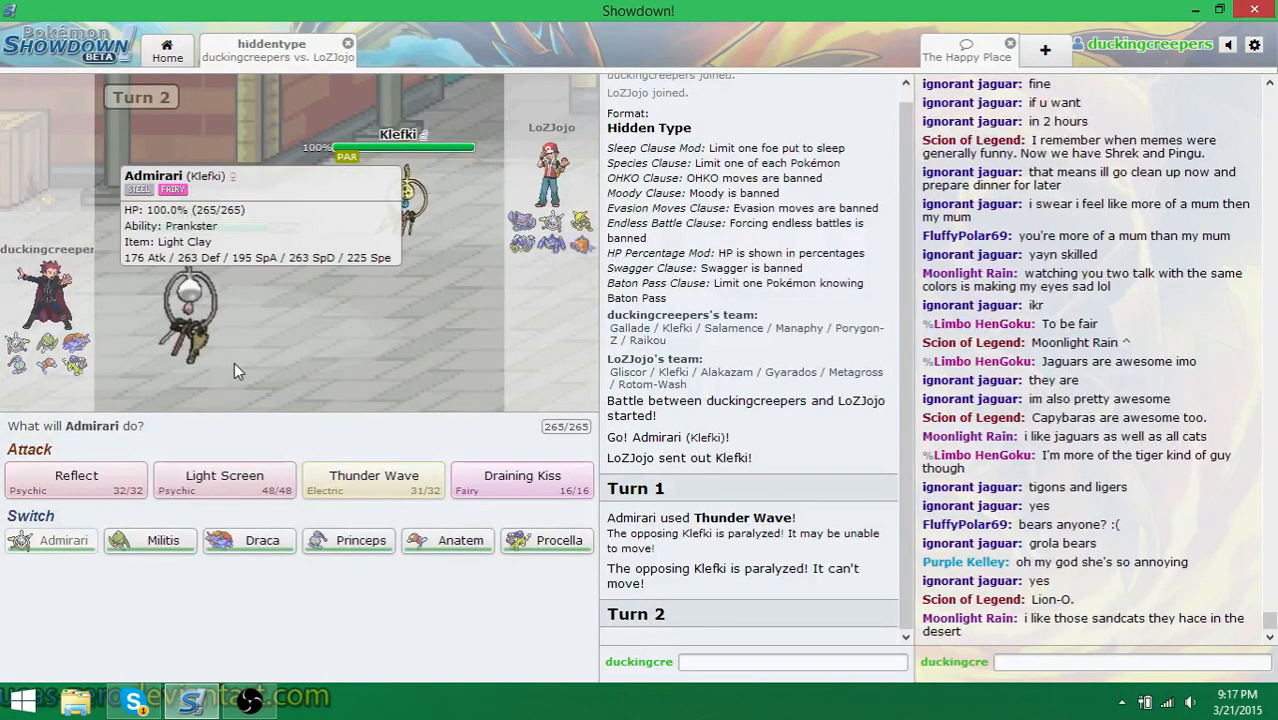
mouse_move(224, 480)
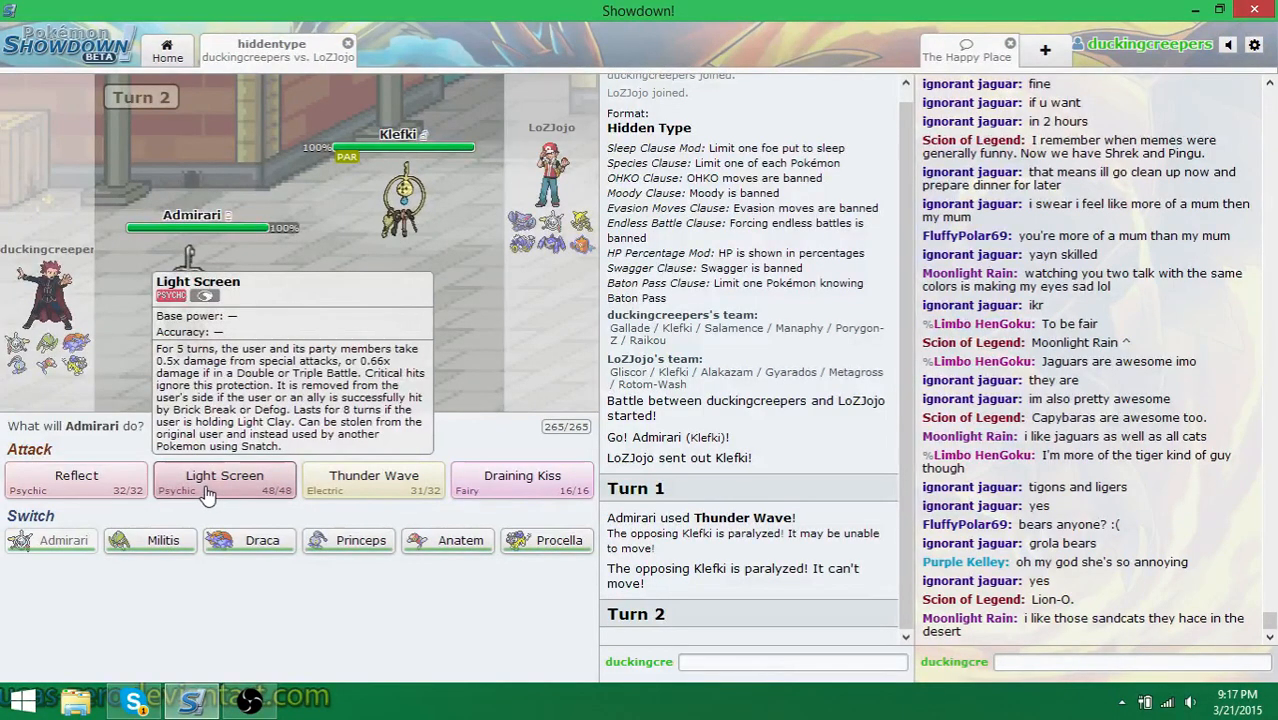
left_click(224, 478)
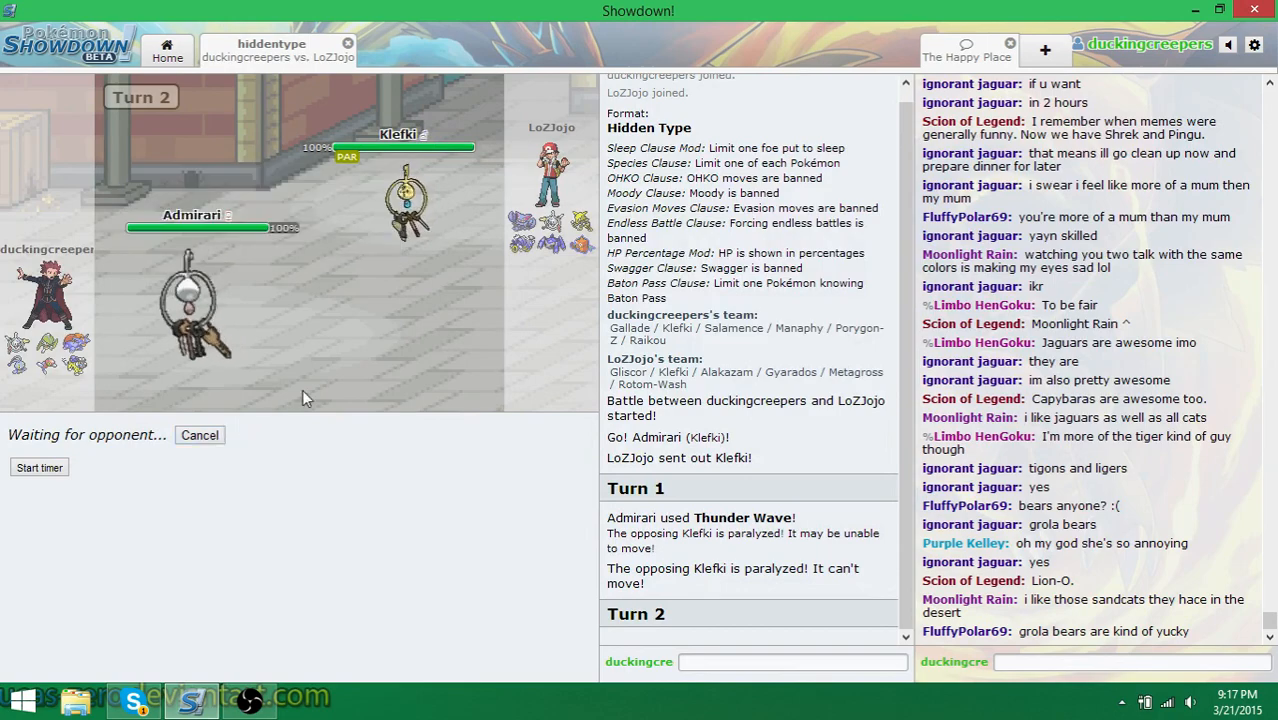
mouse_move(351, 388)
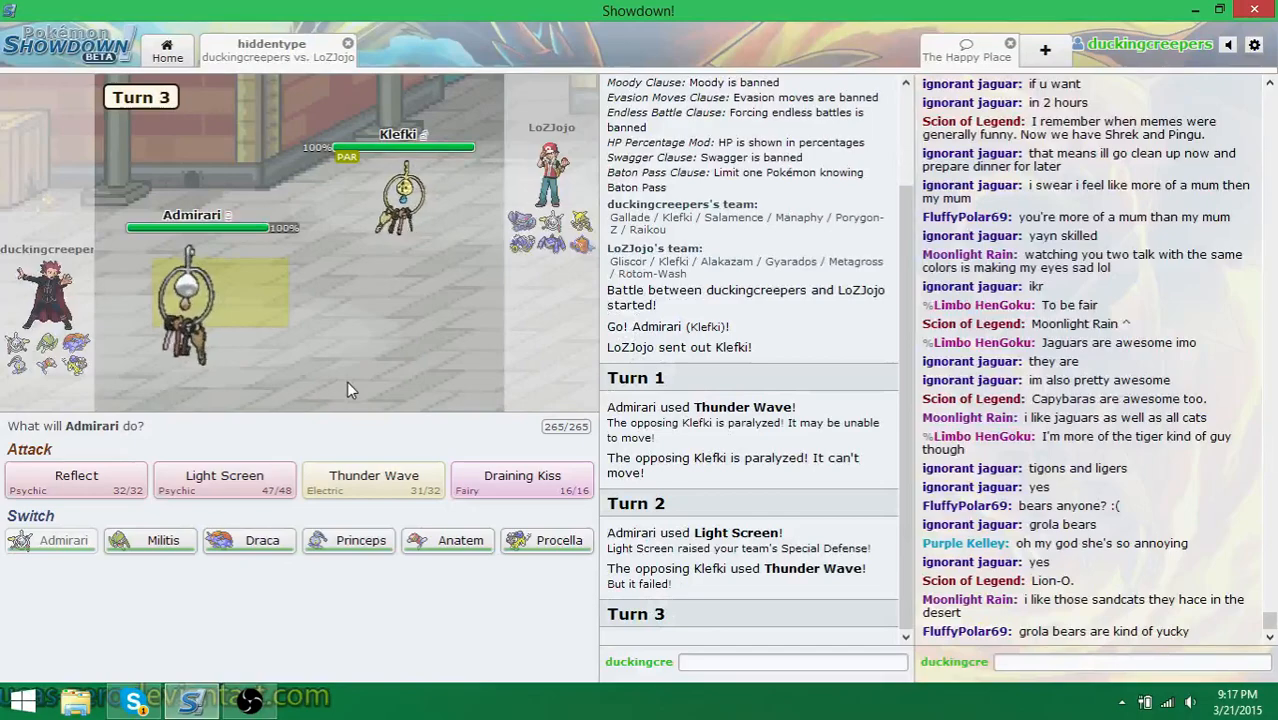
mouse_move(155, 487)
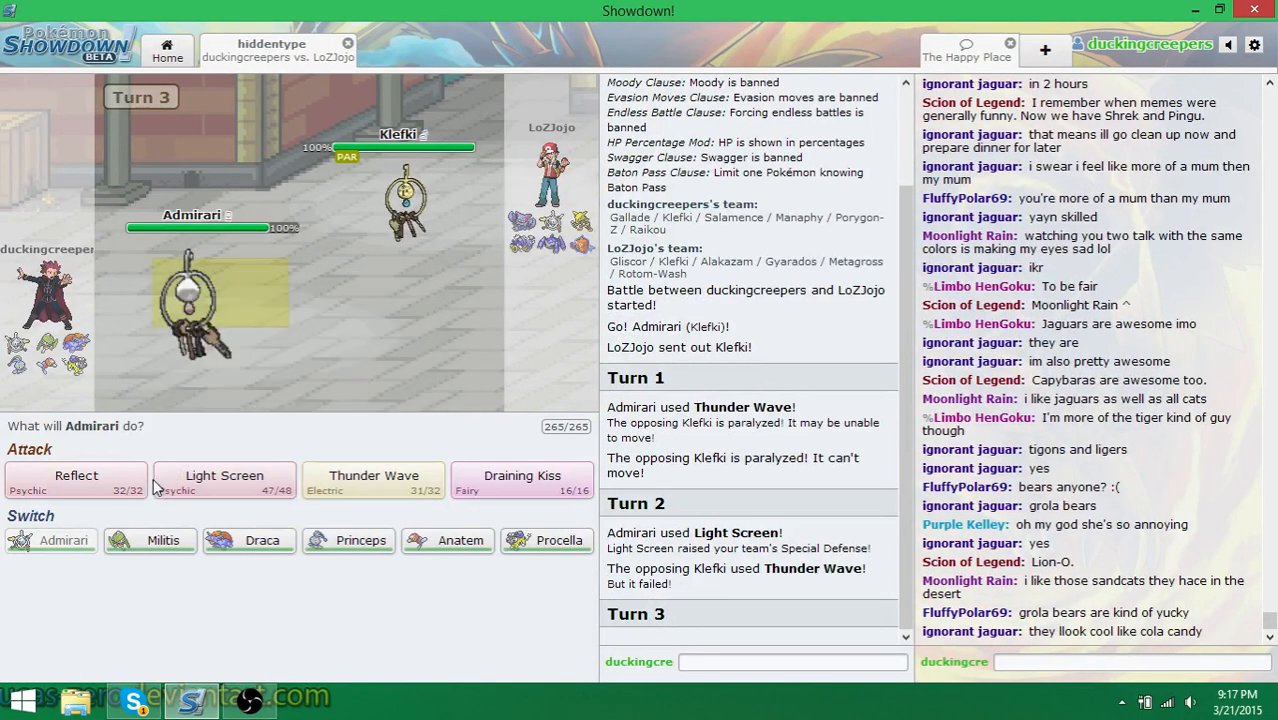
mouse_move(76, 475)
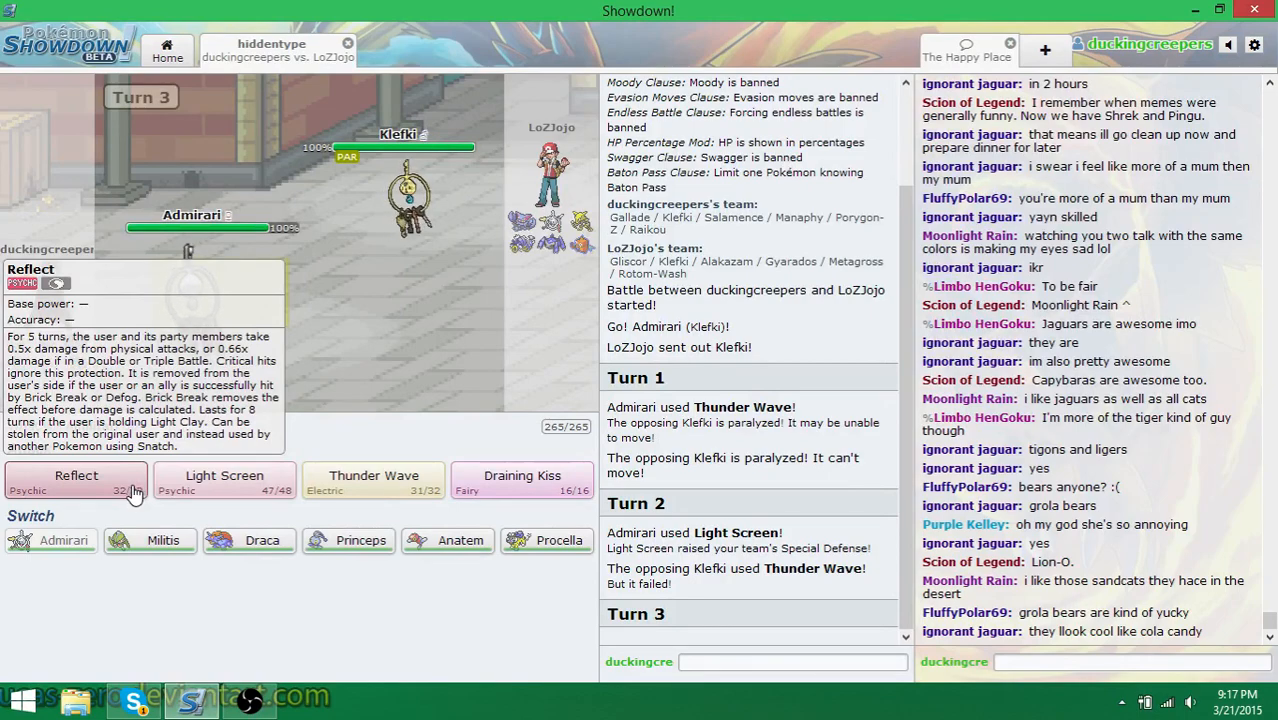
left_click(76, 475)
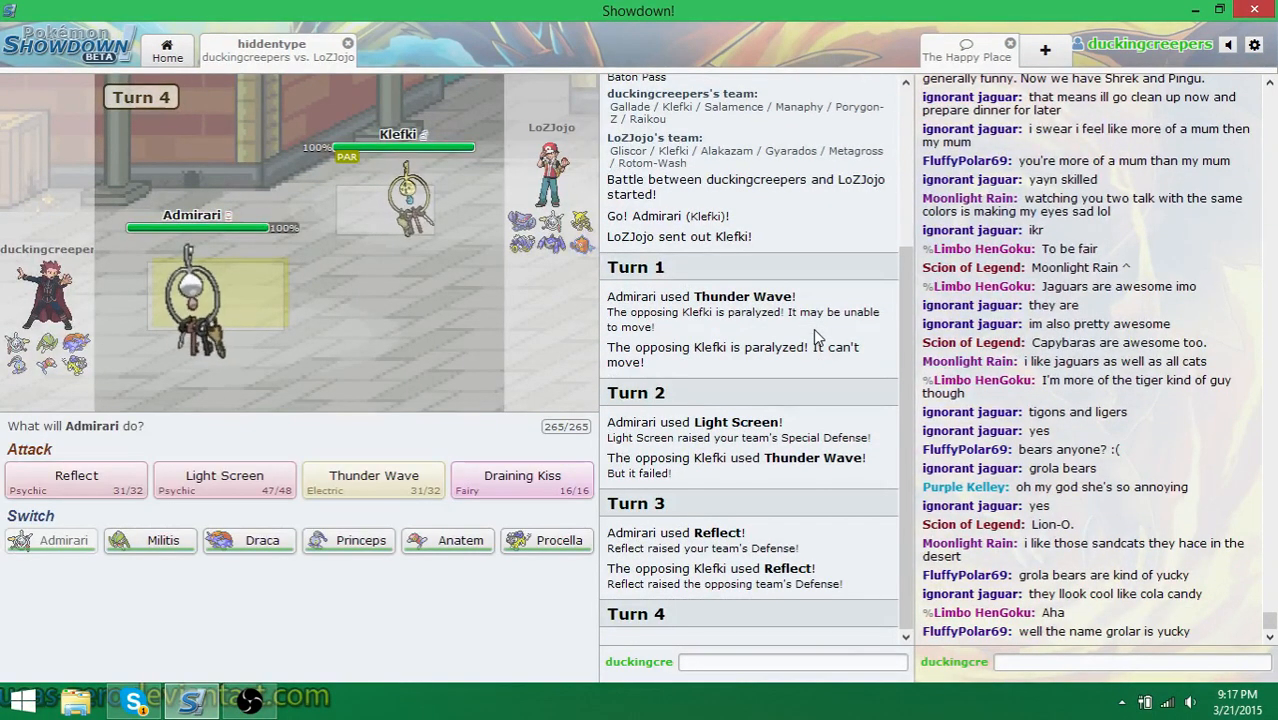
mouse_move(546, 540)
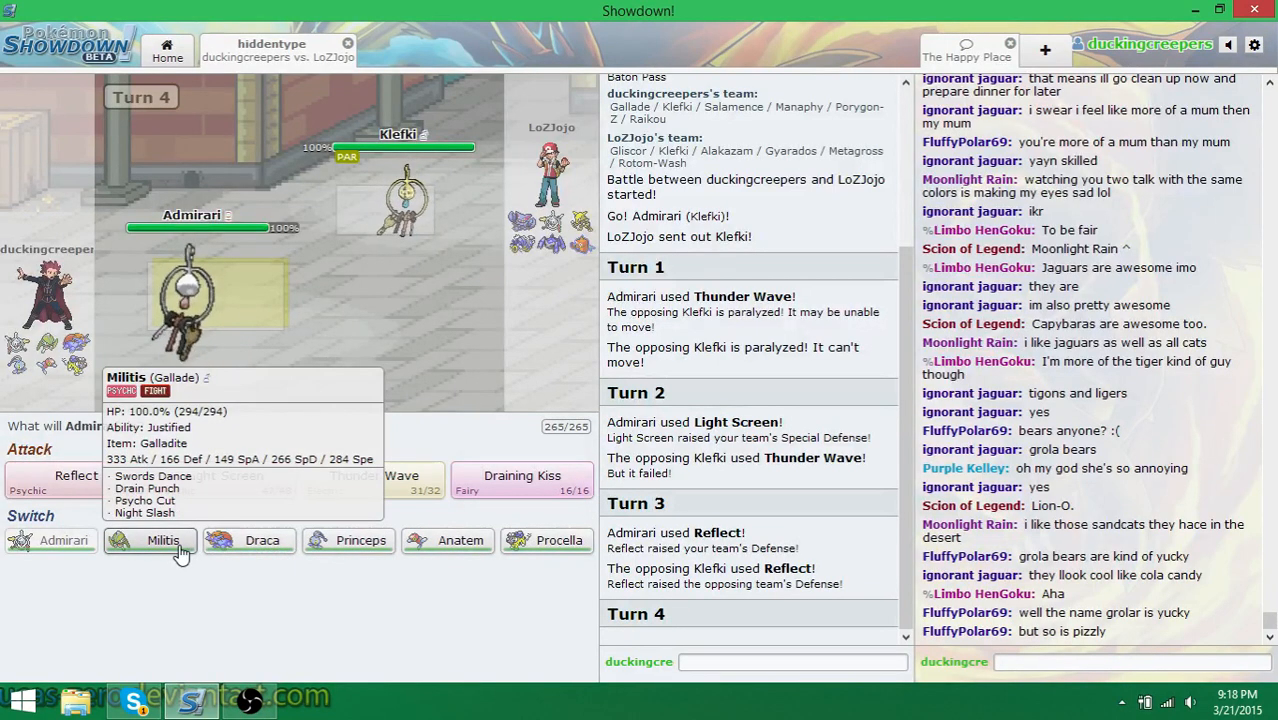
mouse_move(360, 540)
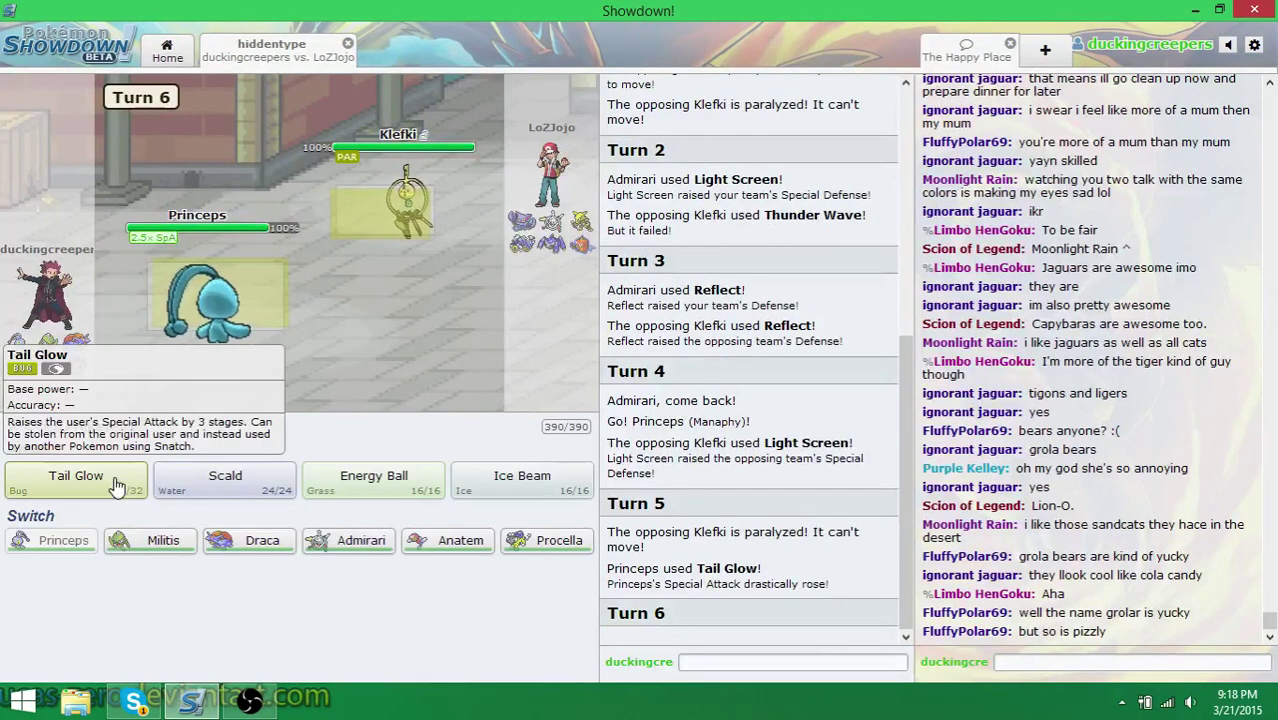
Boost Princeps with Tail Glow, then Scald the weakened opposing Klefki
left_click(75, 475)
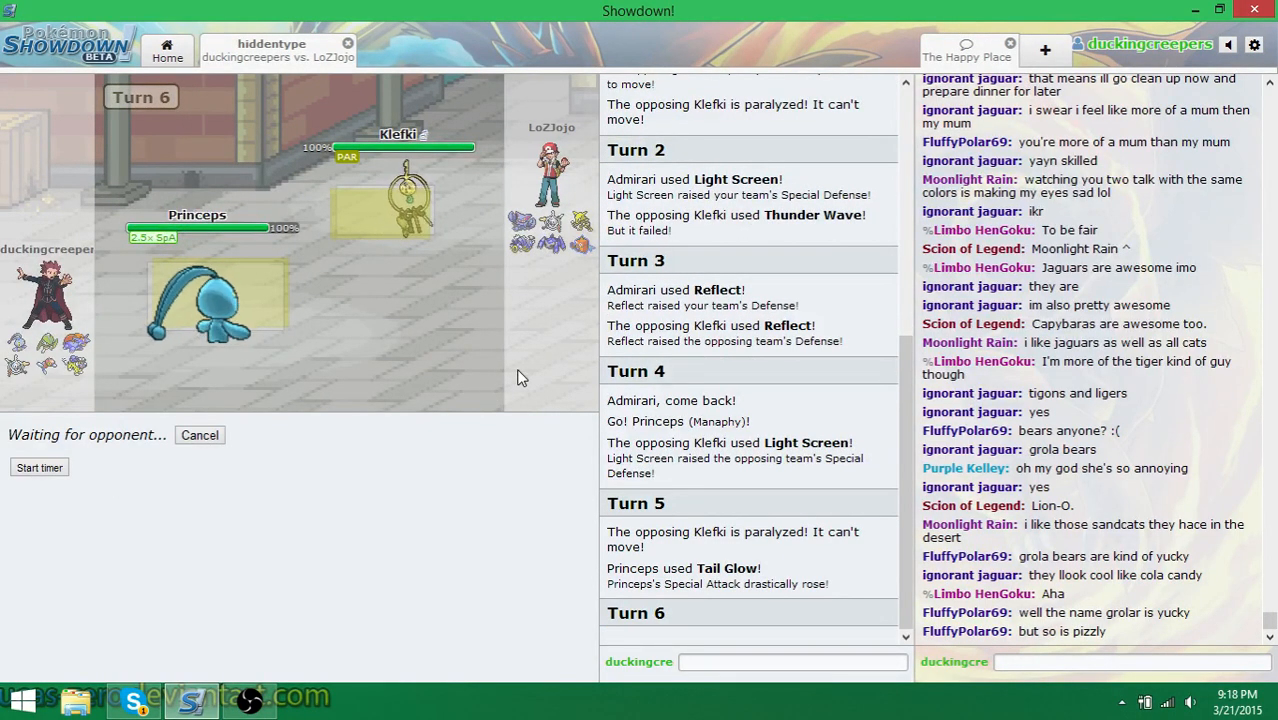
mouse_move(417, 367)
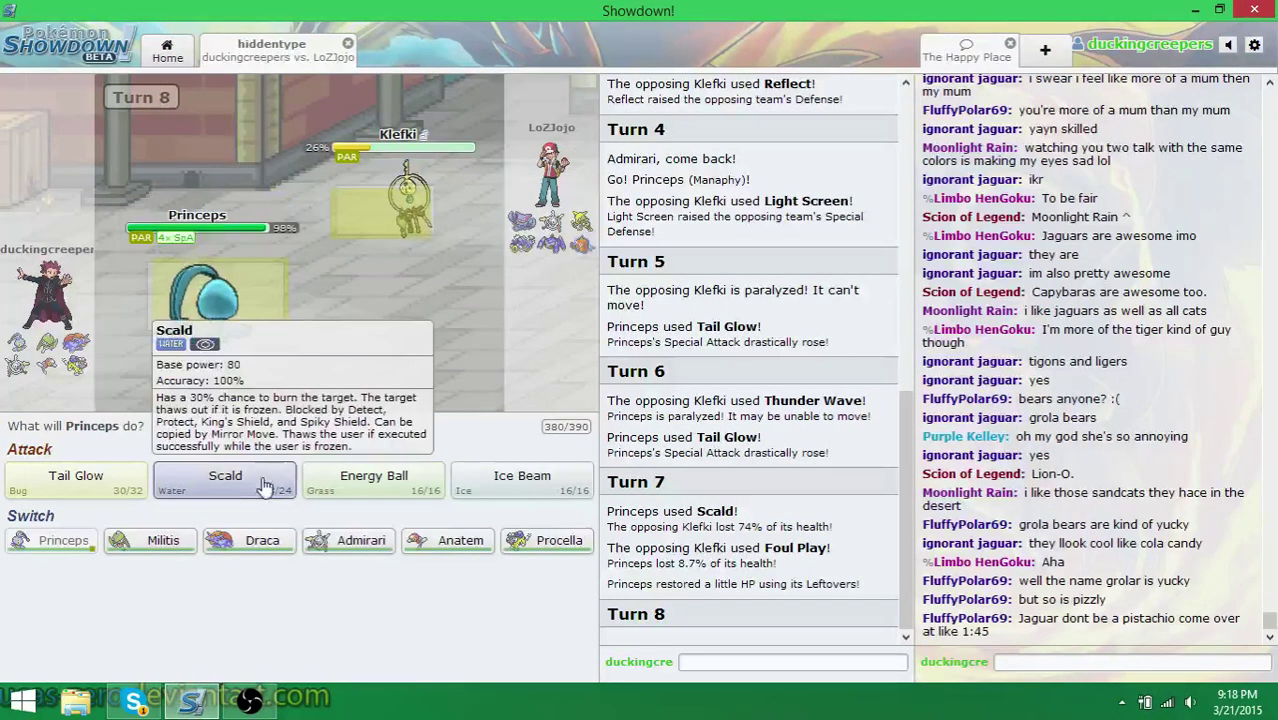
left_click(225, 478)
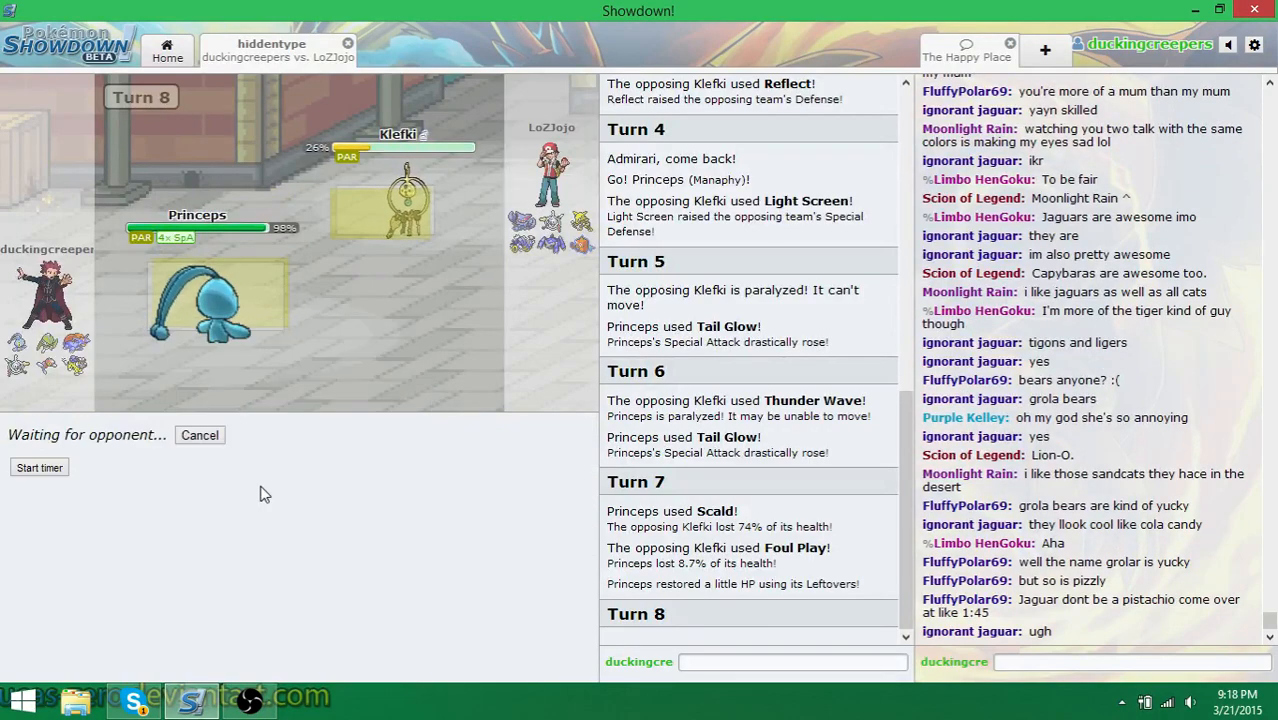
mouse_move(745, 487)
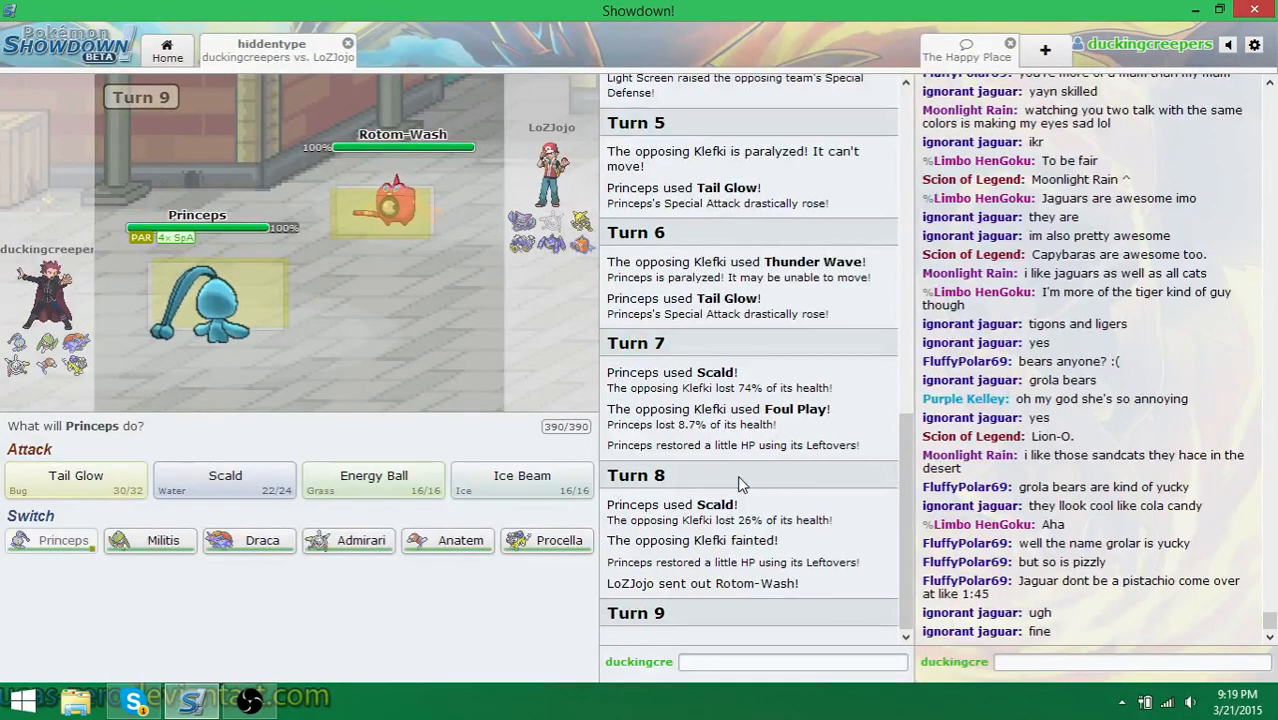
mouse_move(388, 207)
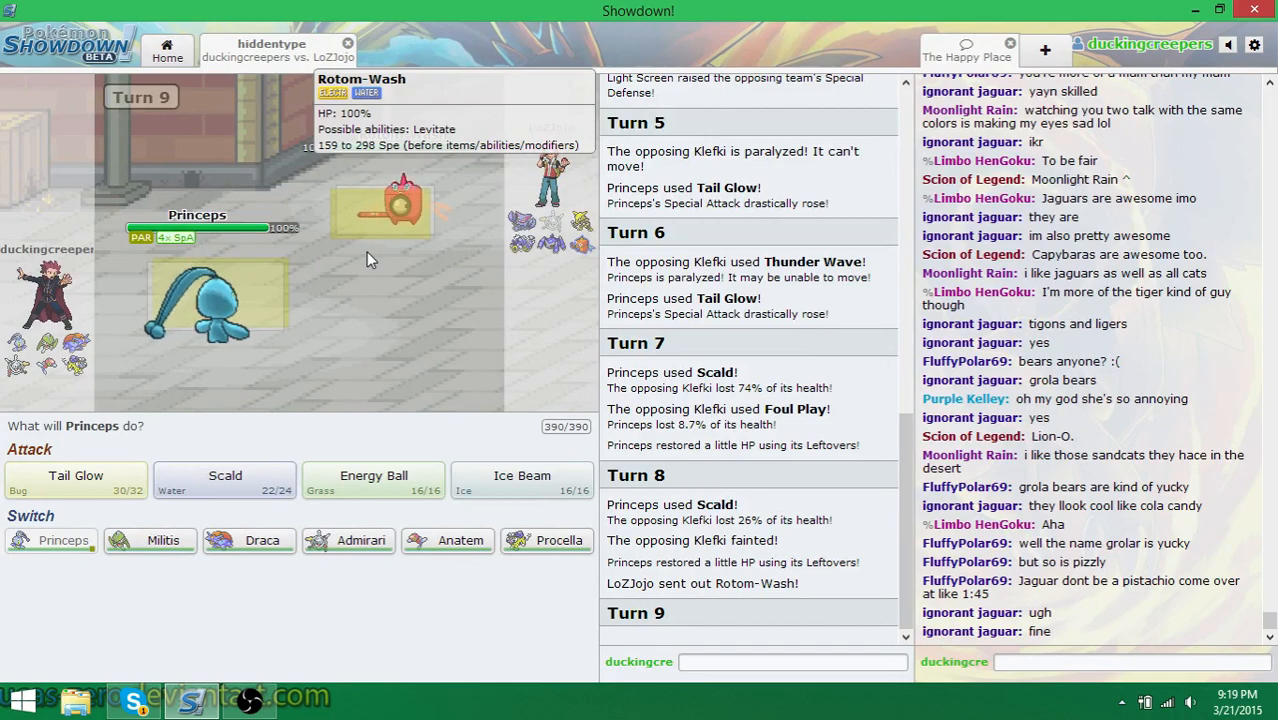
mouse_move(373, 481)
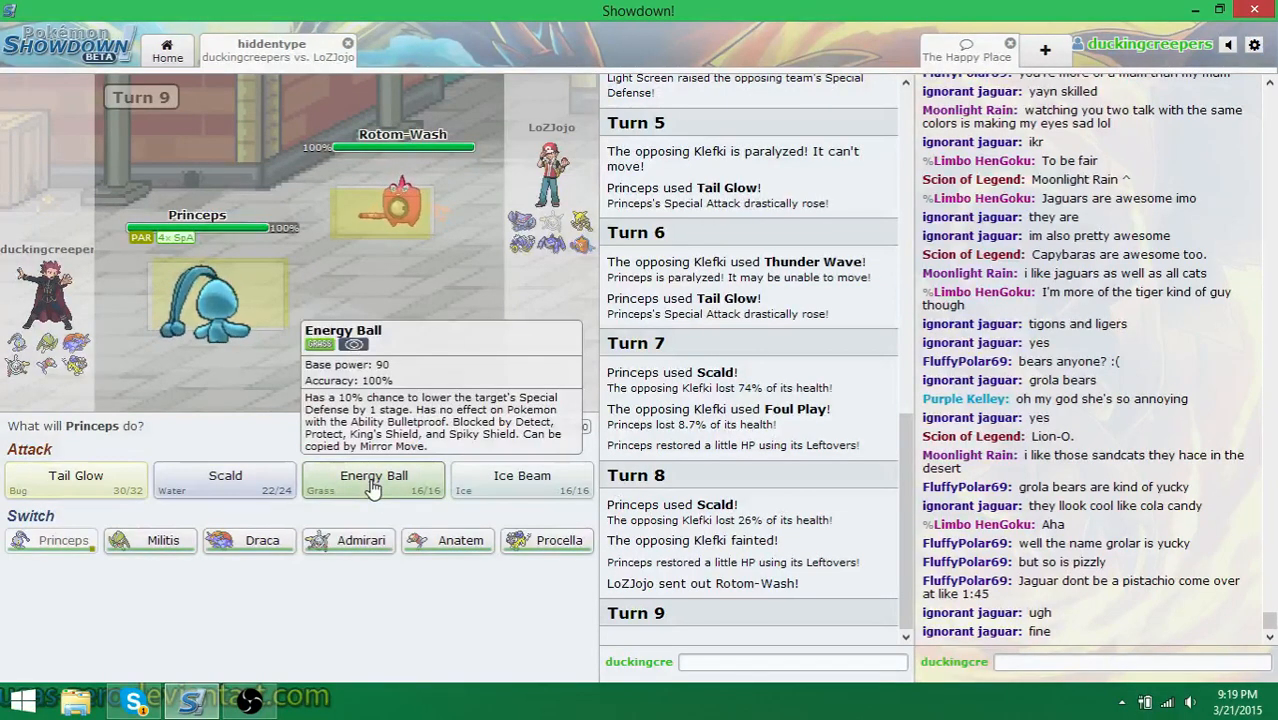
Hit the opposing Gyarados with Energy Ball on turn 9
left_click(373, 481)
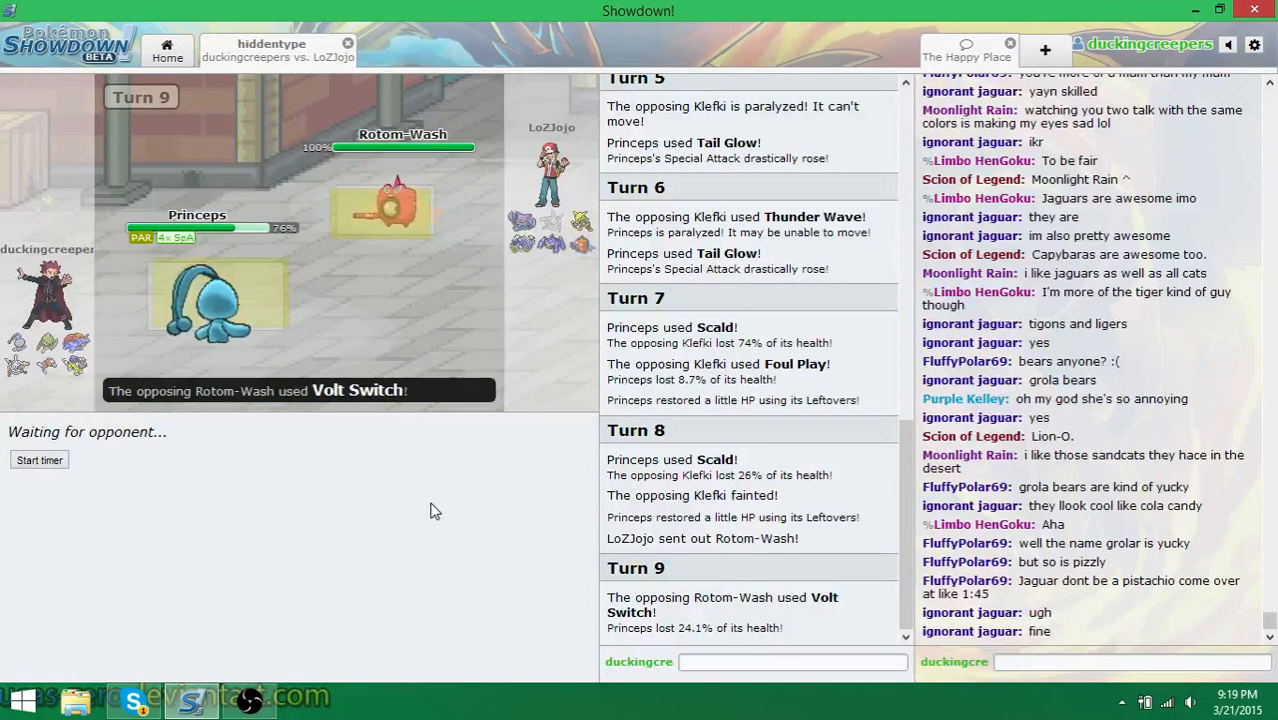
mouse_move(463, 526)
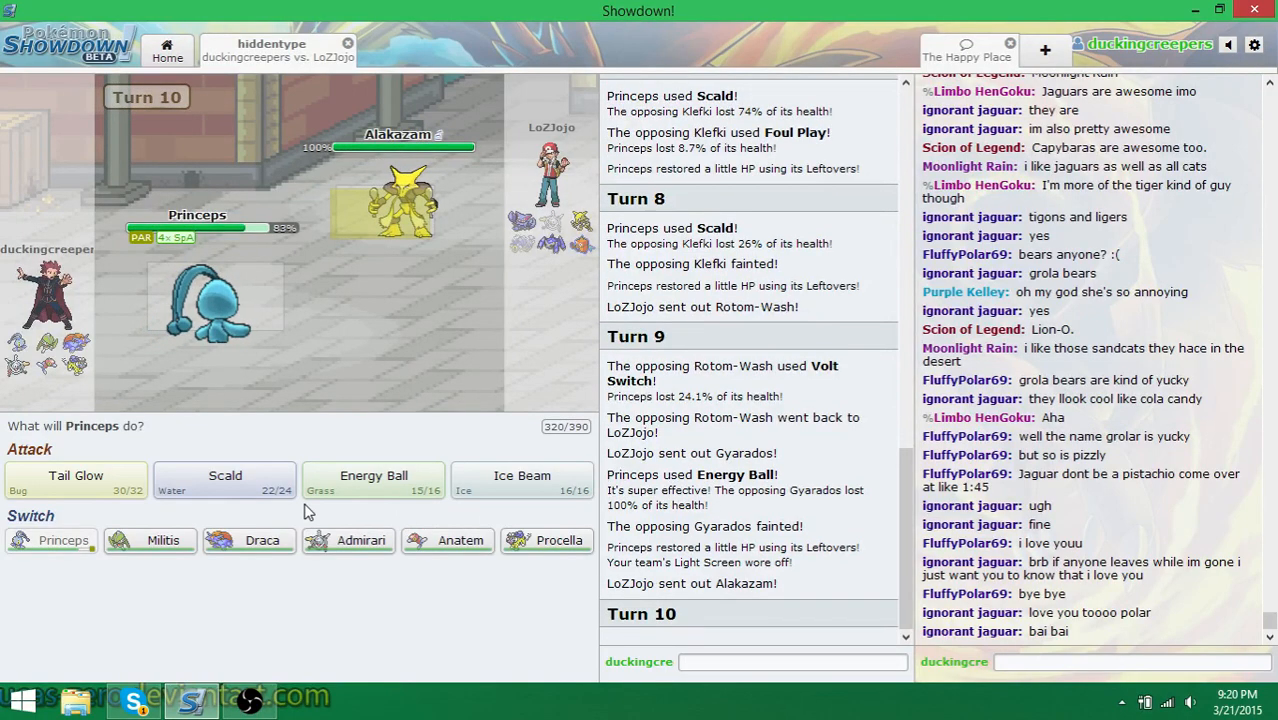
mouse_move(225, 476)
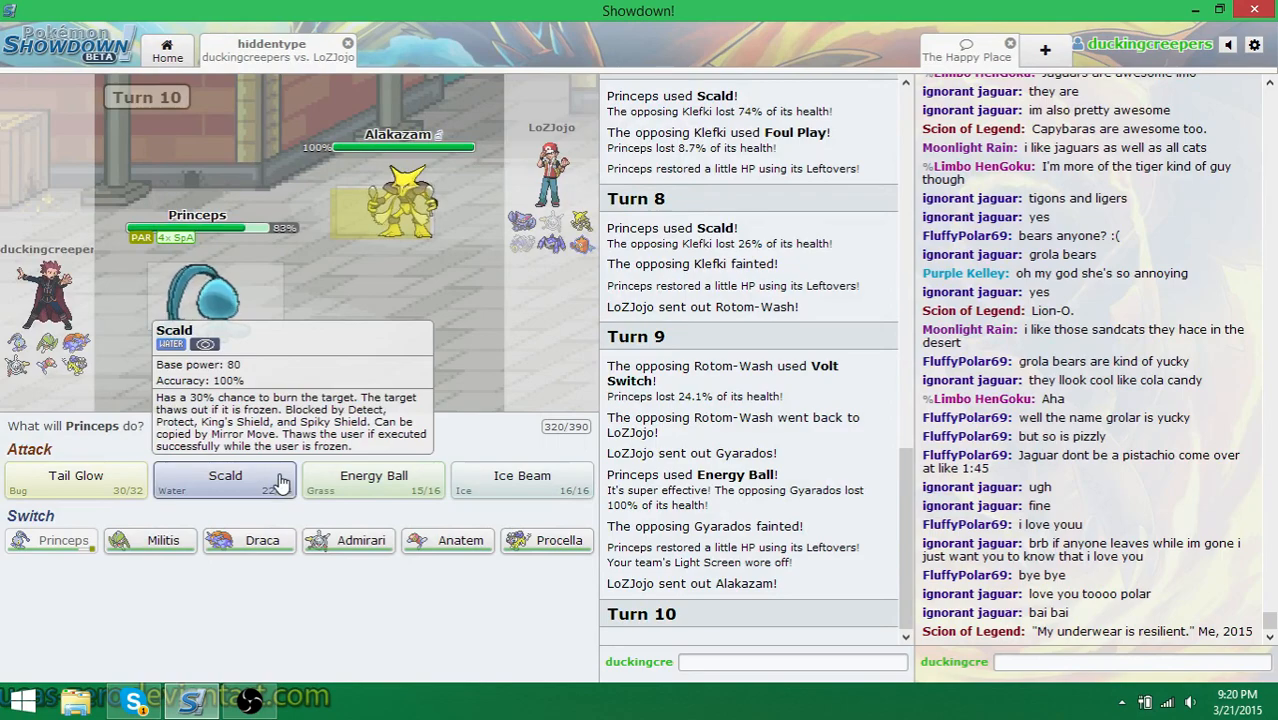
Scald the opposing Alakazam twice to finish it off before Princeps faints
left_click(225, 475)
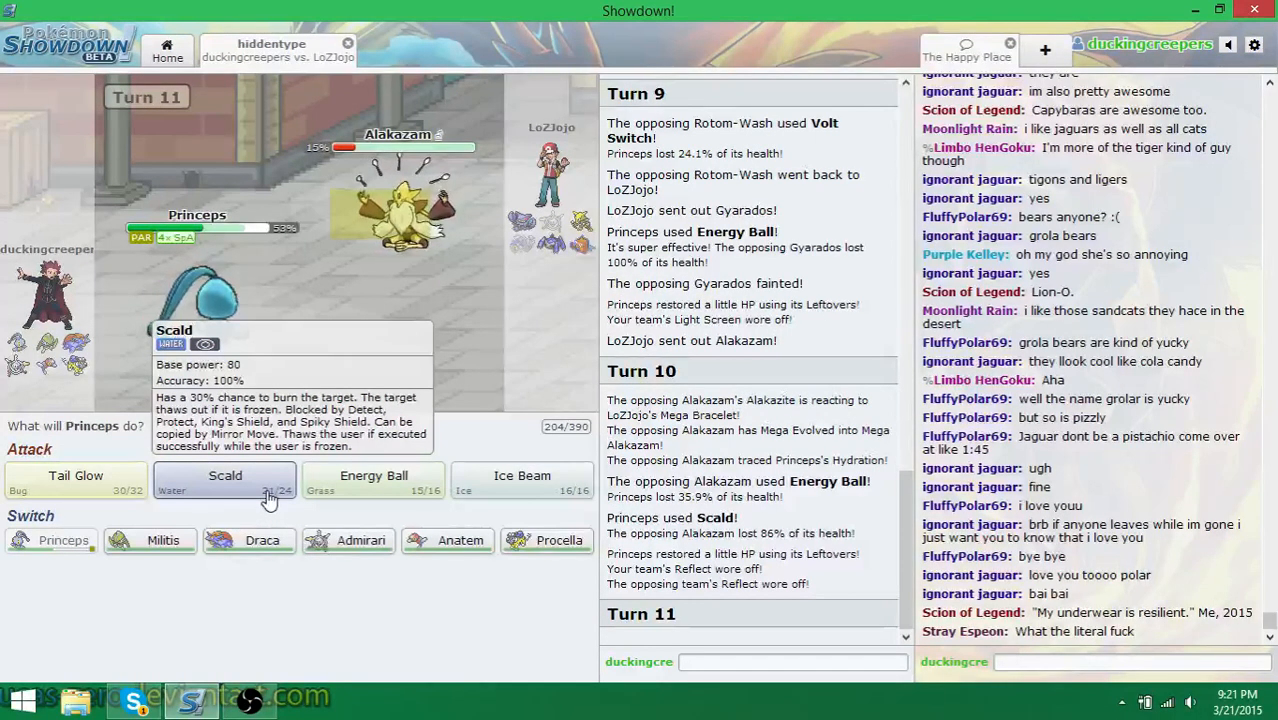
left_click(225, 475)
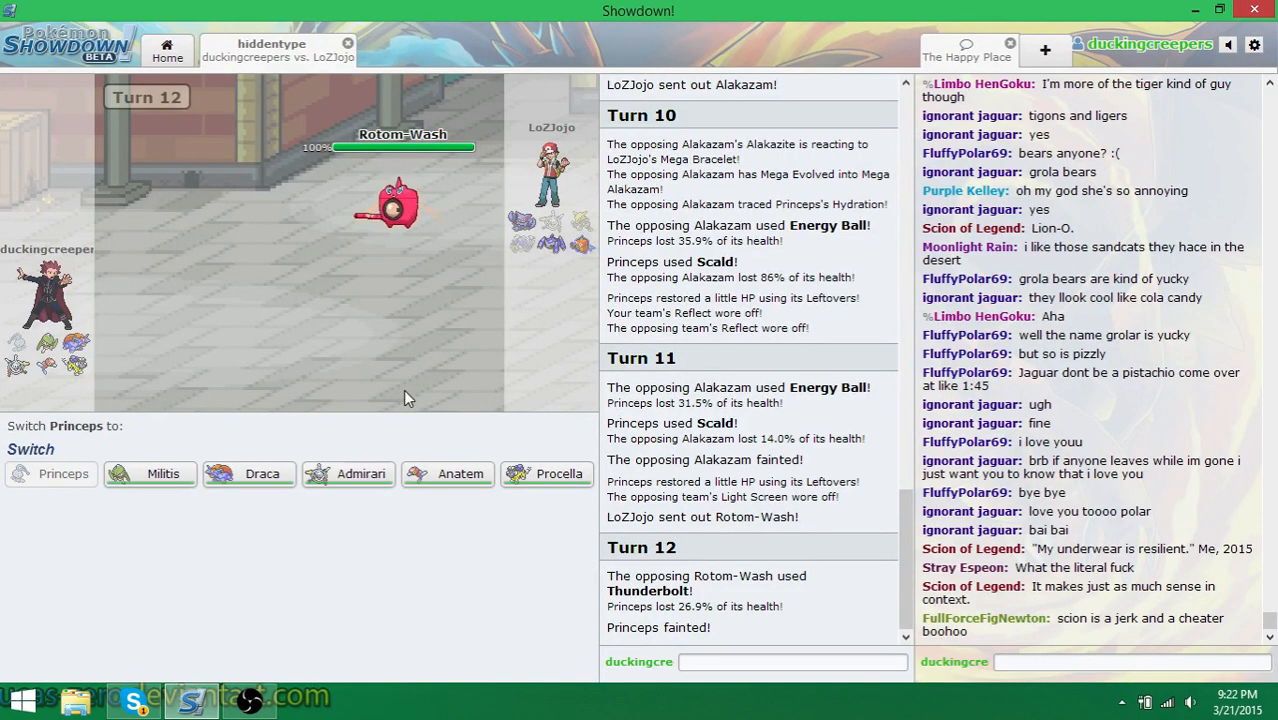
mouse_move(63, 473)
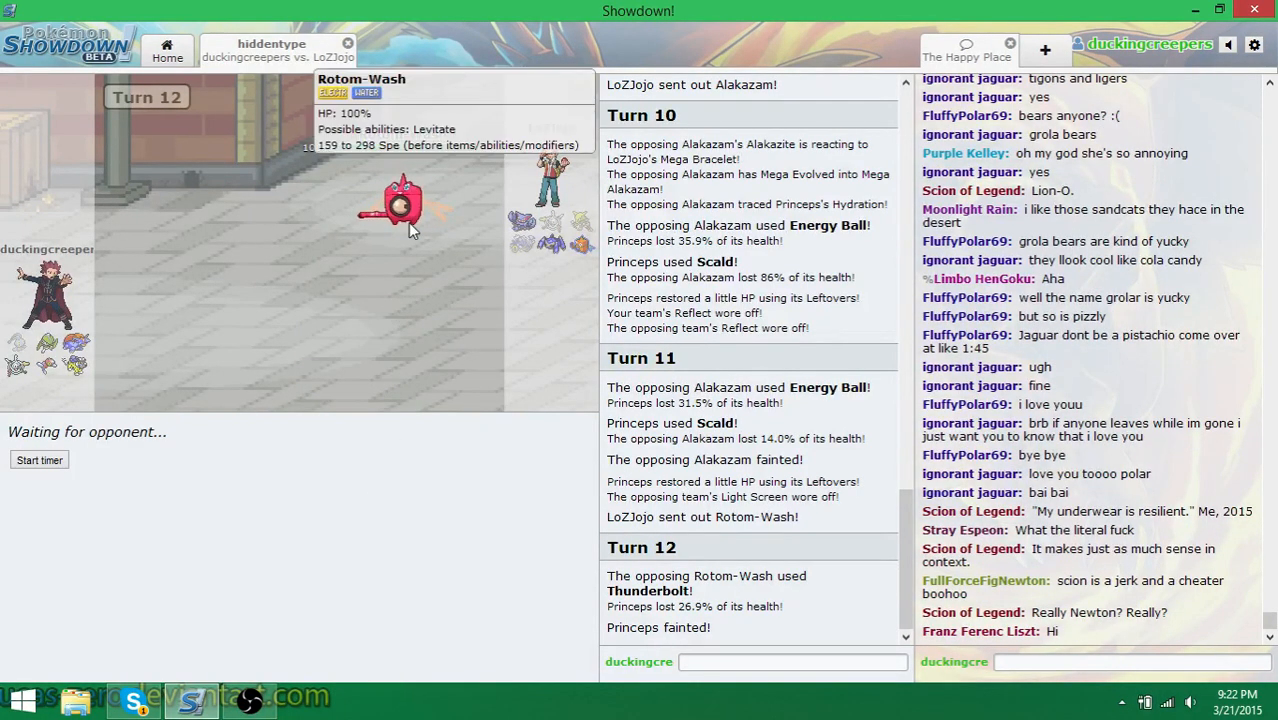
mouse_move(390, 384)
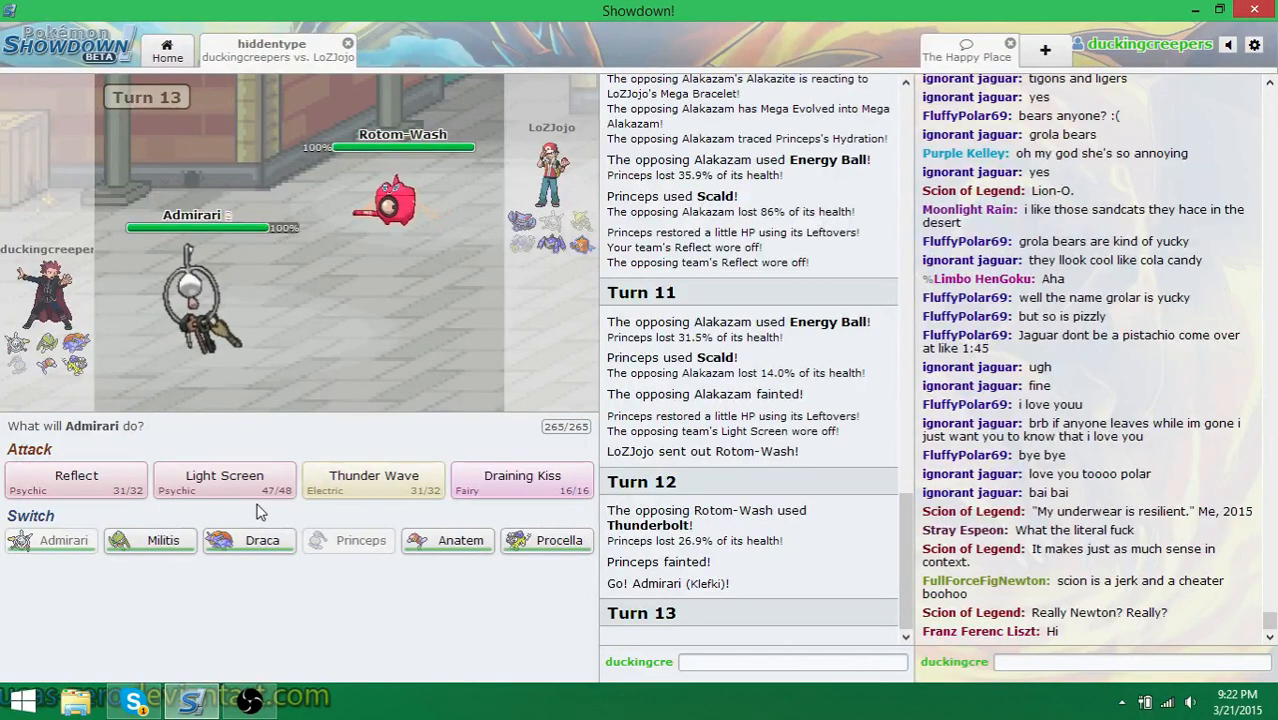
mouse_move(224, 480)
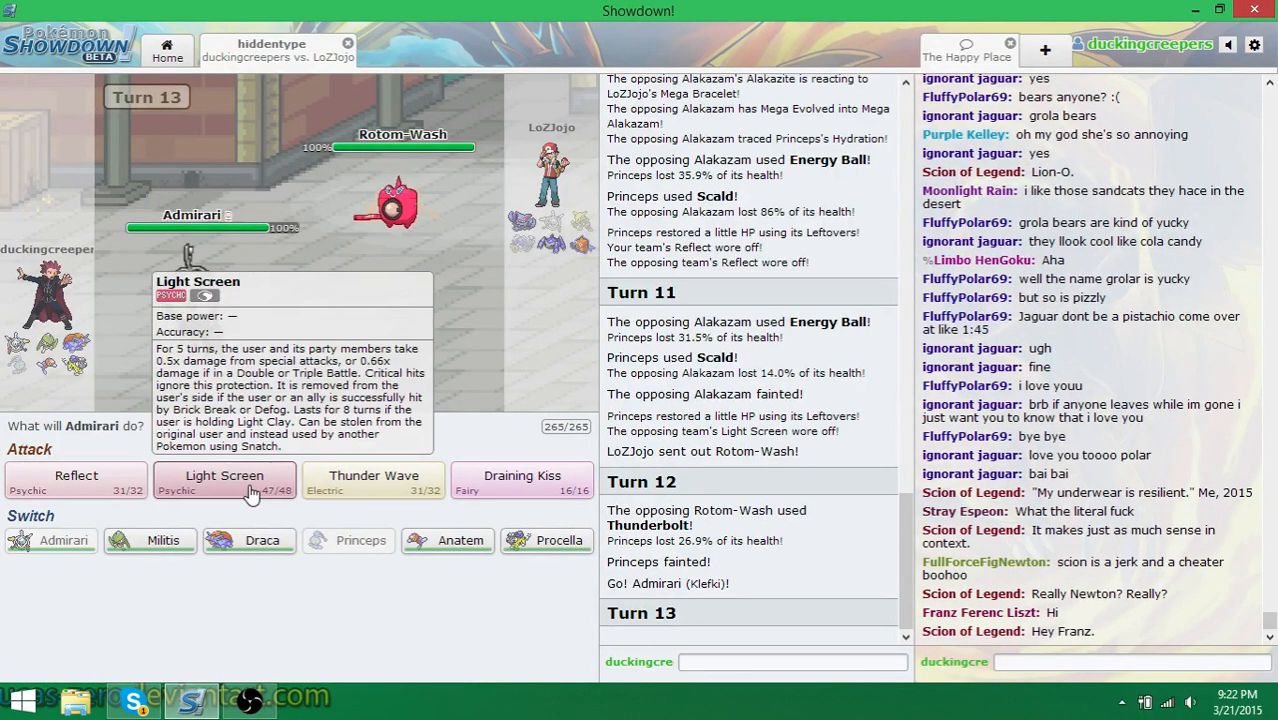
Raise Light Screen and then Reflect with Admirari against Rotom-Wash and Gliscor
left_click(224, 475)
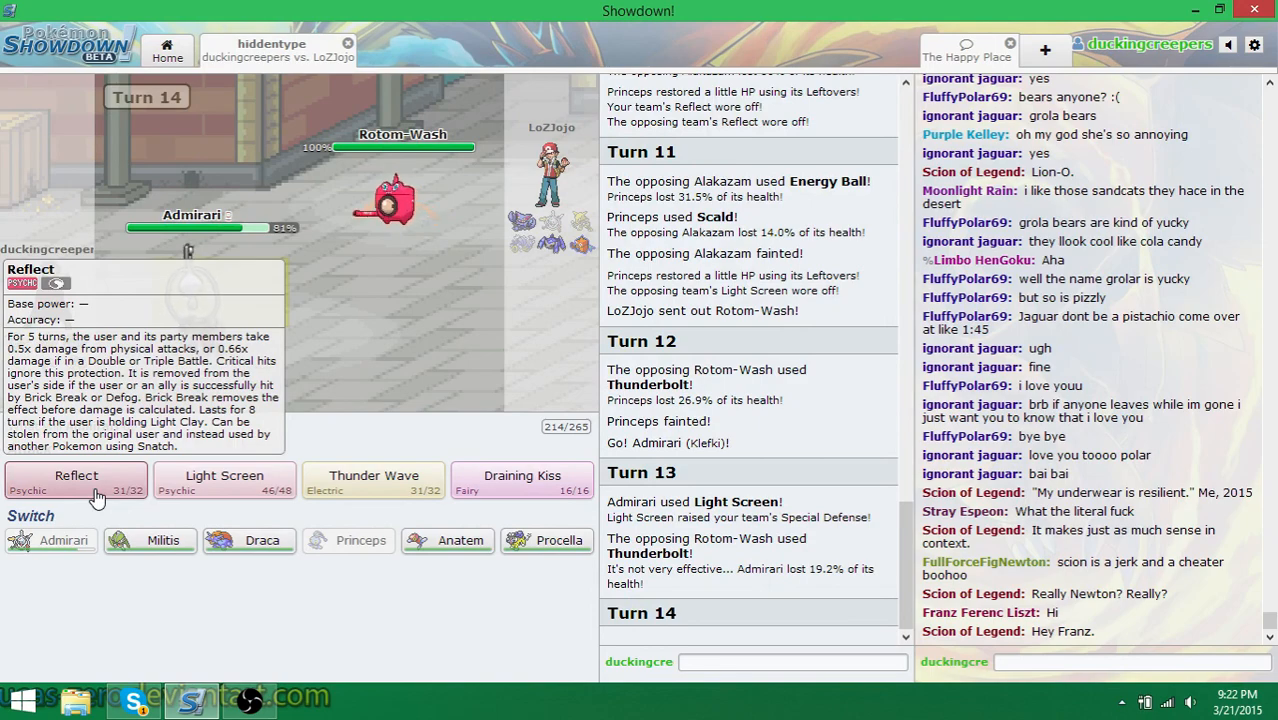
left_click(76, 475)
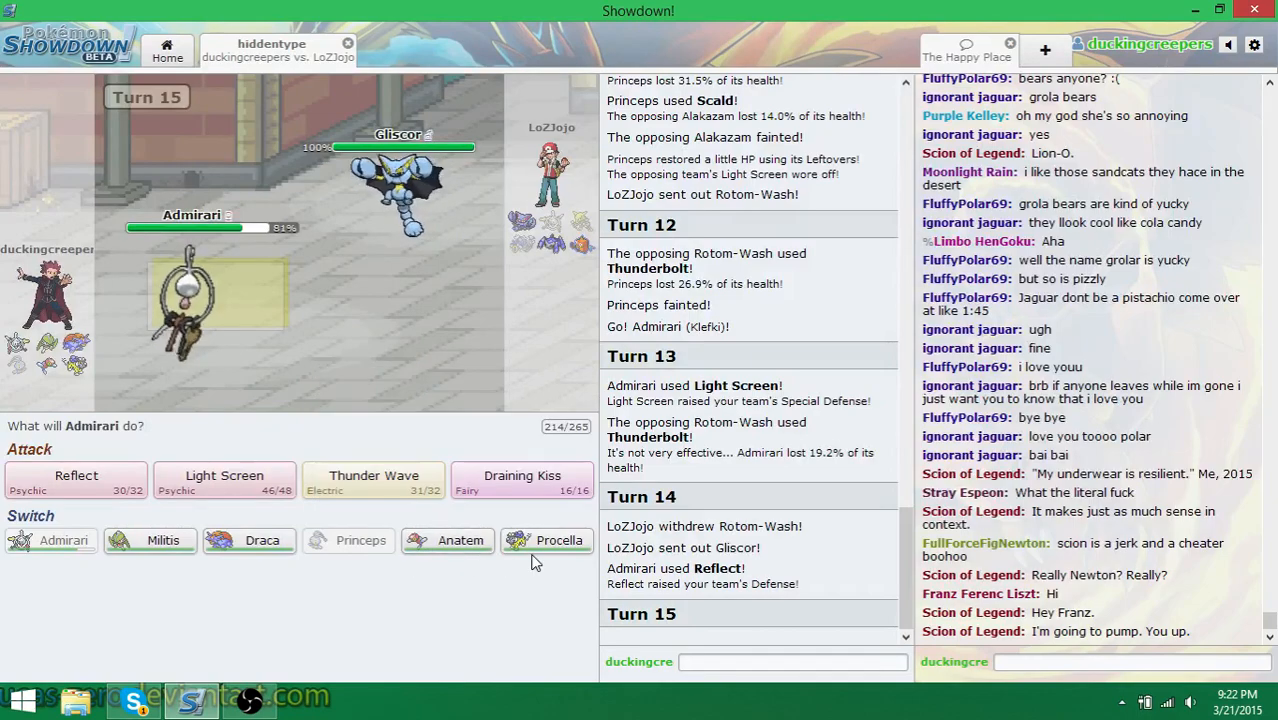
mouse_move(546, 540)
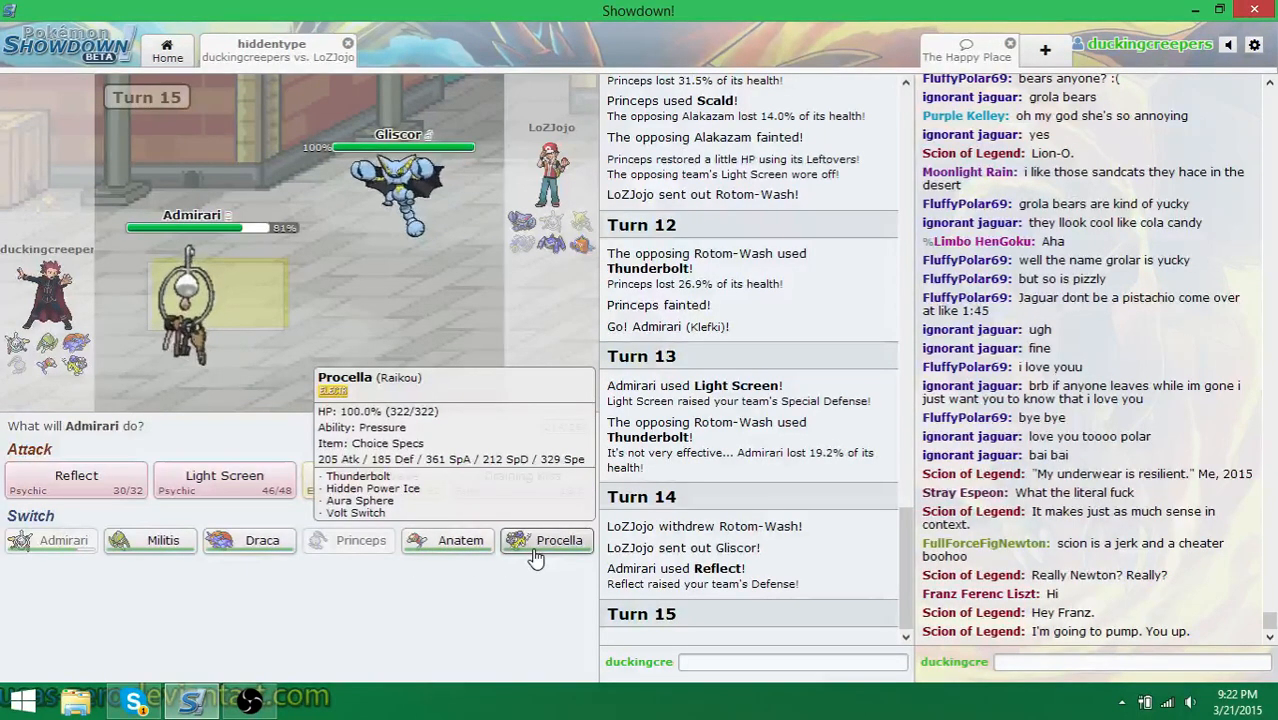
mouse_move(230, 555)
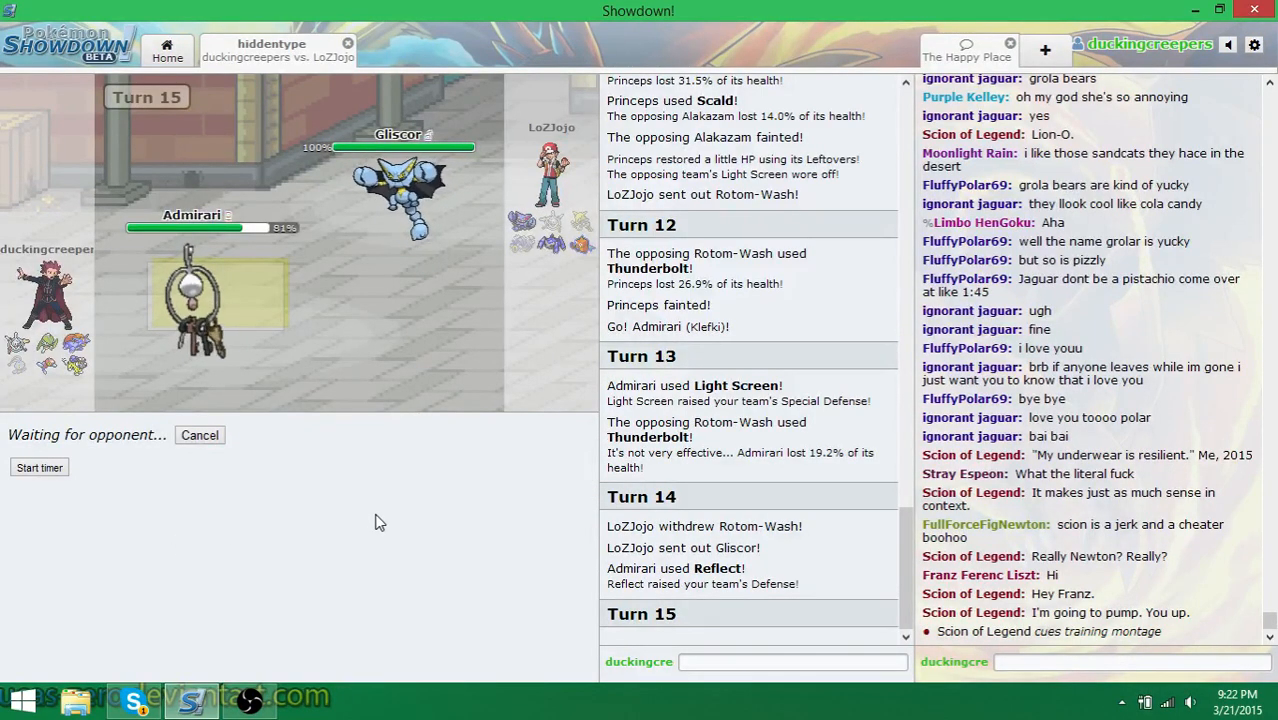
mouse_move(336, 527)
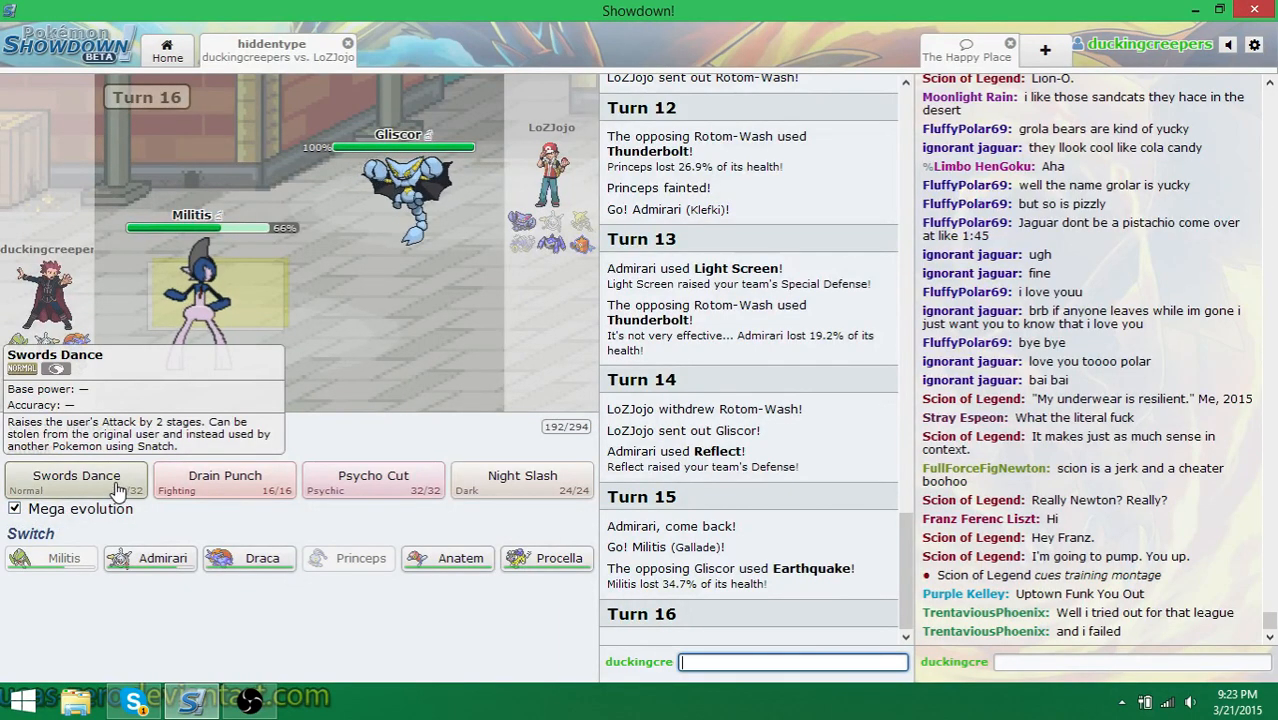
Mega Evolve Militis using Swords Dance, then strike Gliscor with Psycho Cut
left_click(75, 480)
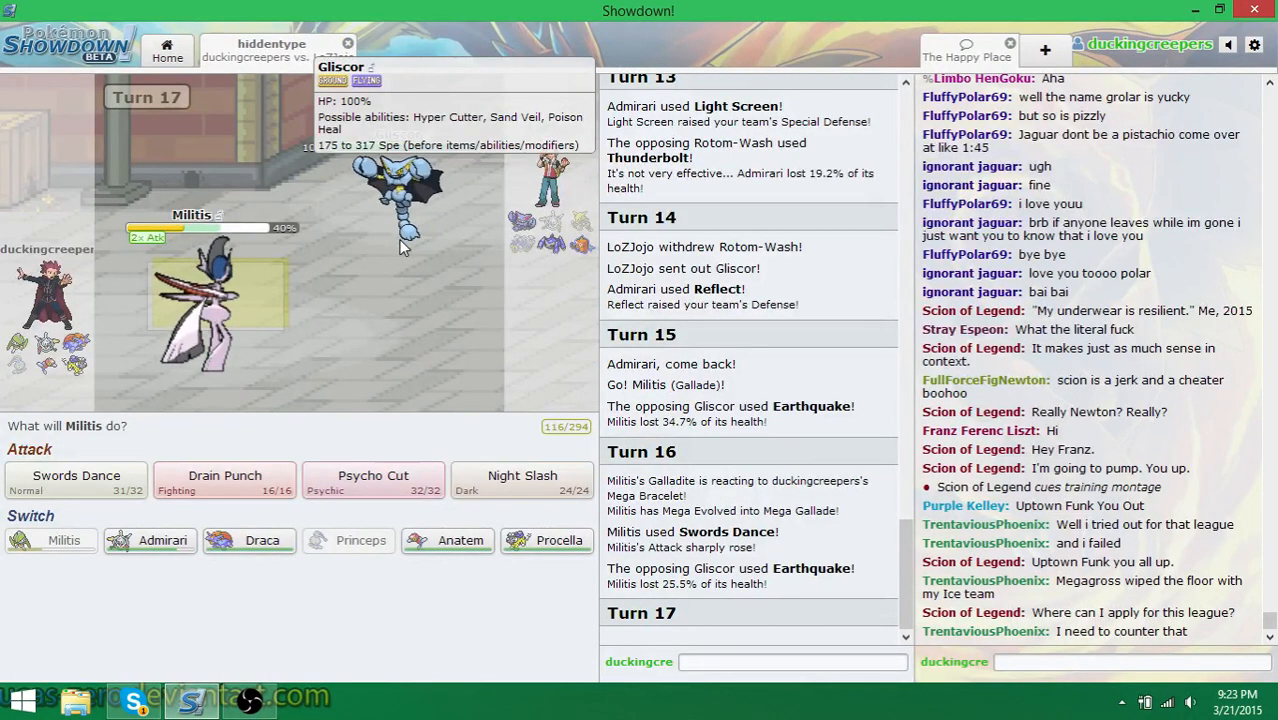
mouse_move(373, 483)
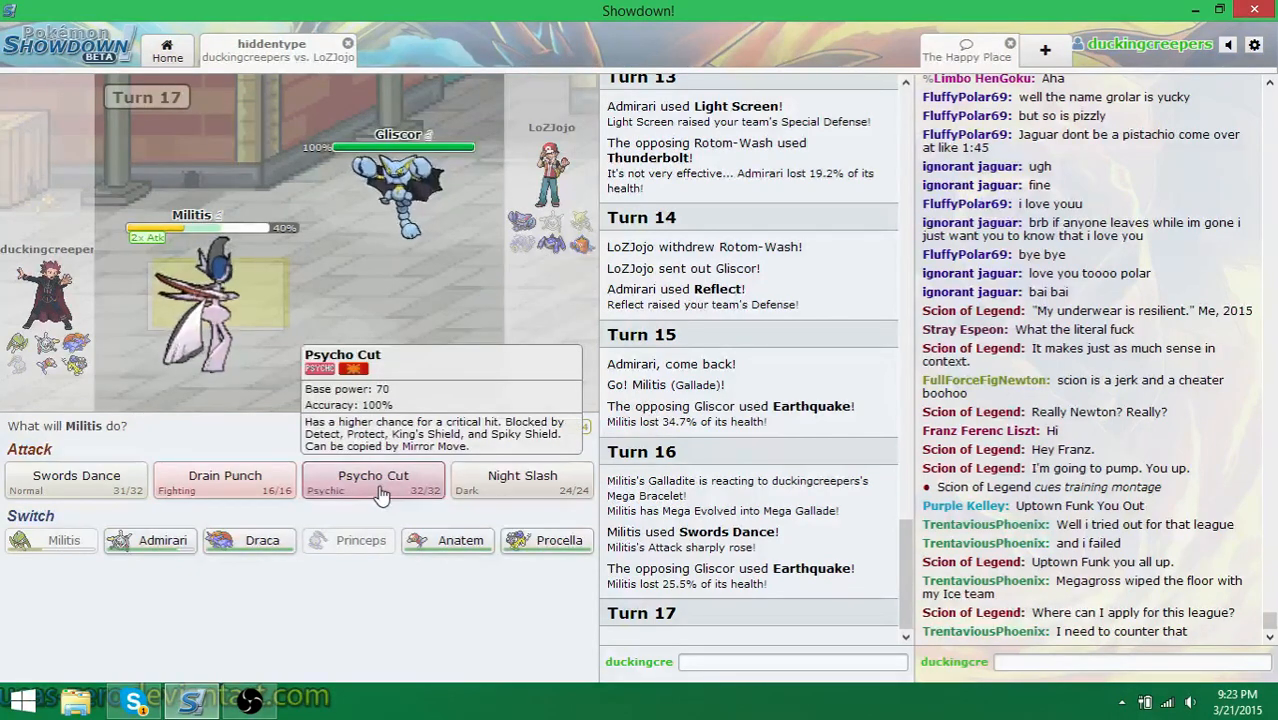
left_click(373, 475)
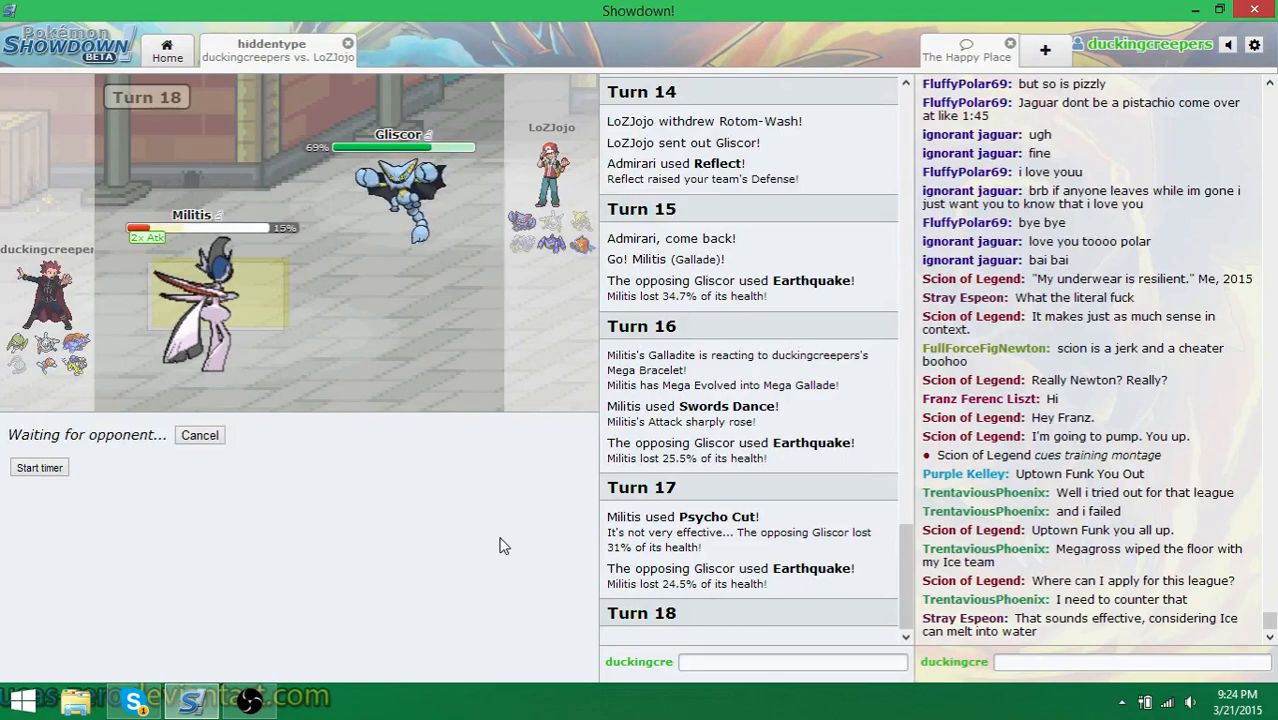
mouse_move(548, 541)
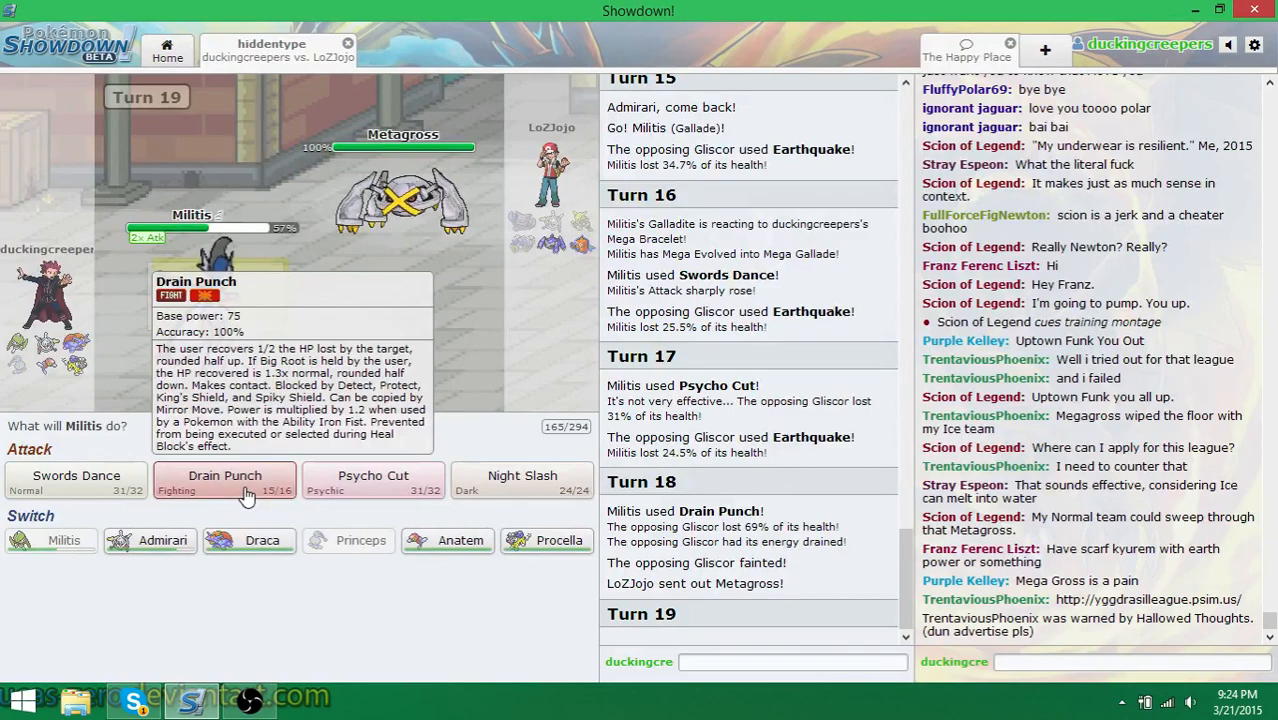
Drain Punch to finish Gliscor, then Night Slash to knock out Metagross
left_click(225, 480)
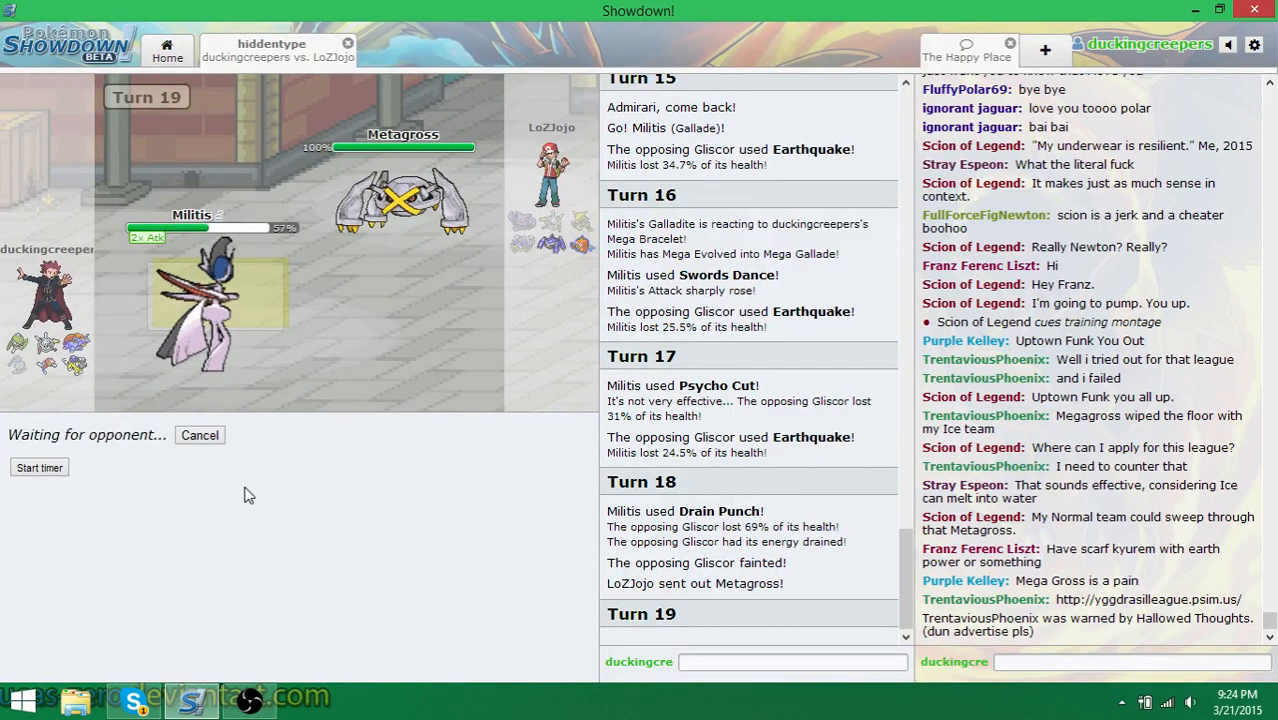
scroll("down", 3)
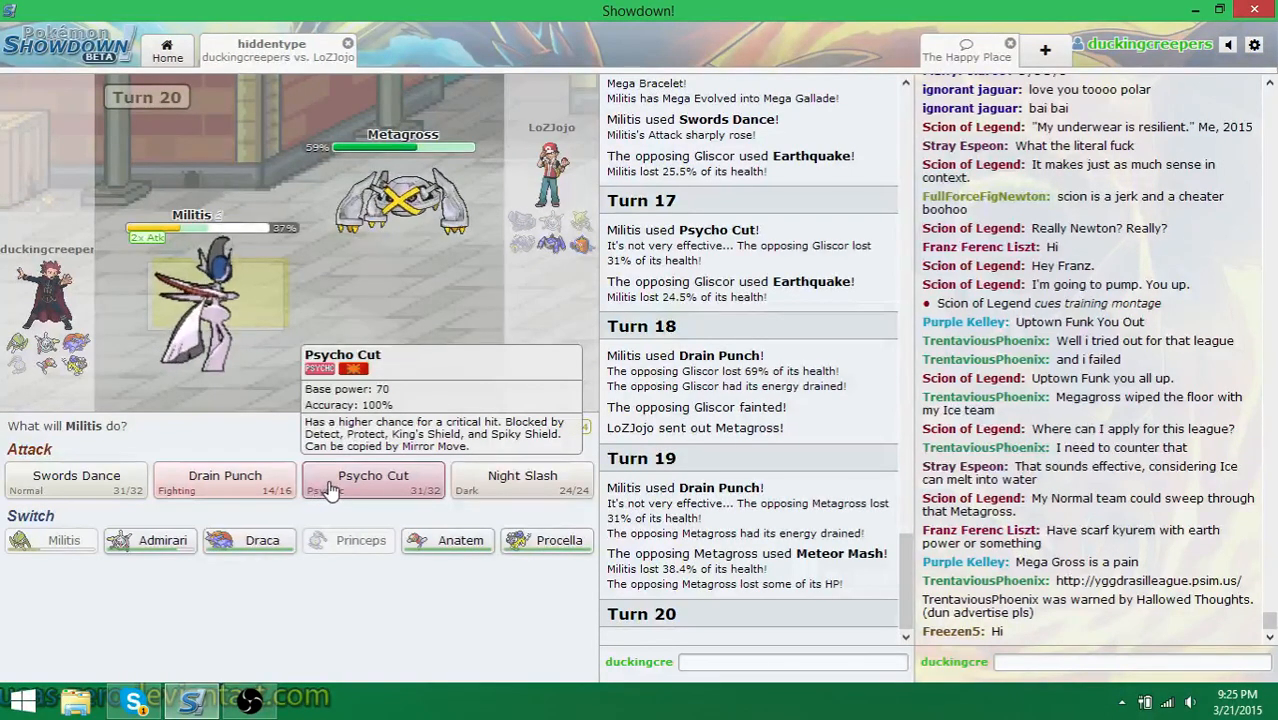
mouse_move(522, 480)
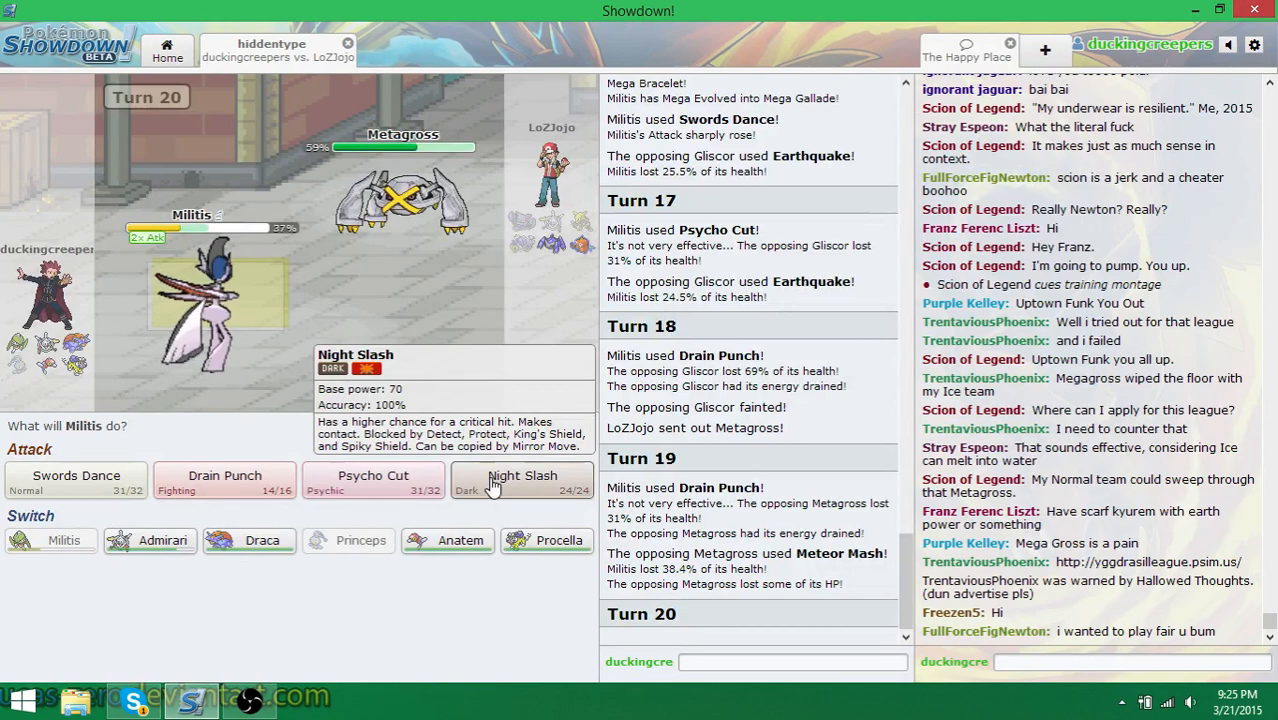
left_click(522, 482)
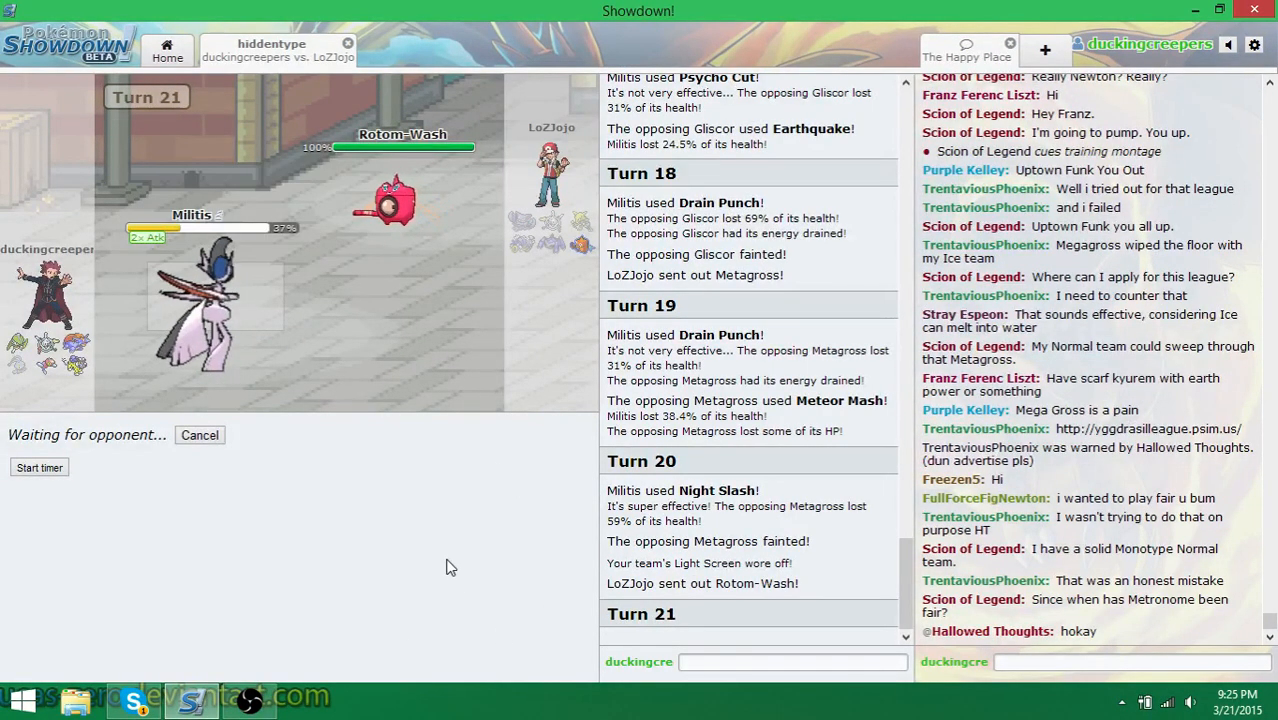
mouse_move(420, 548)
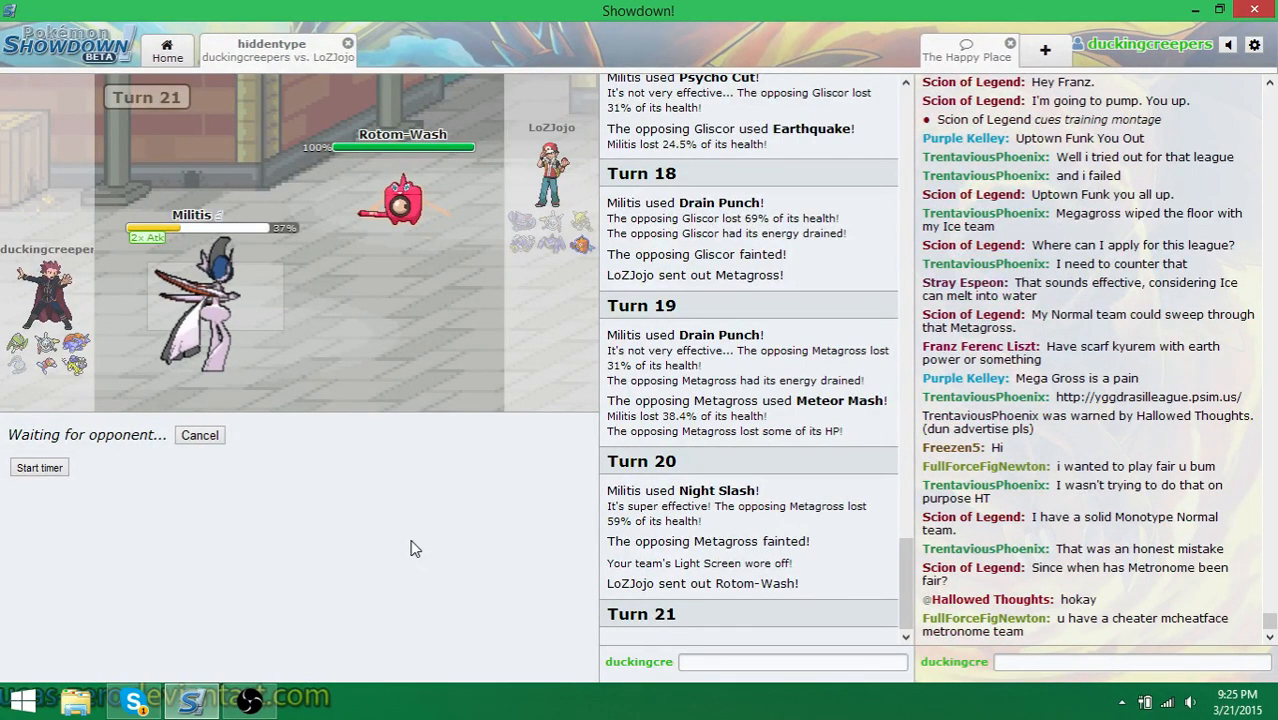
mouse_move(352, 536)
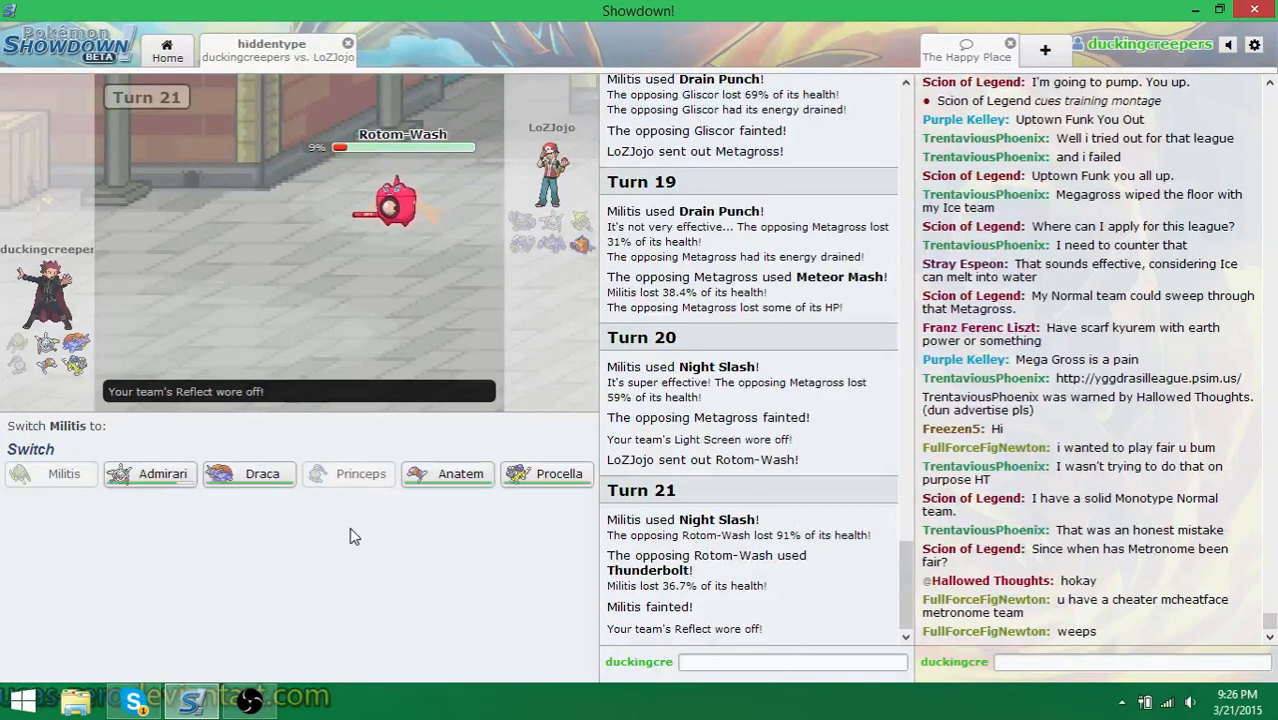
mouse_move(249, 473)
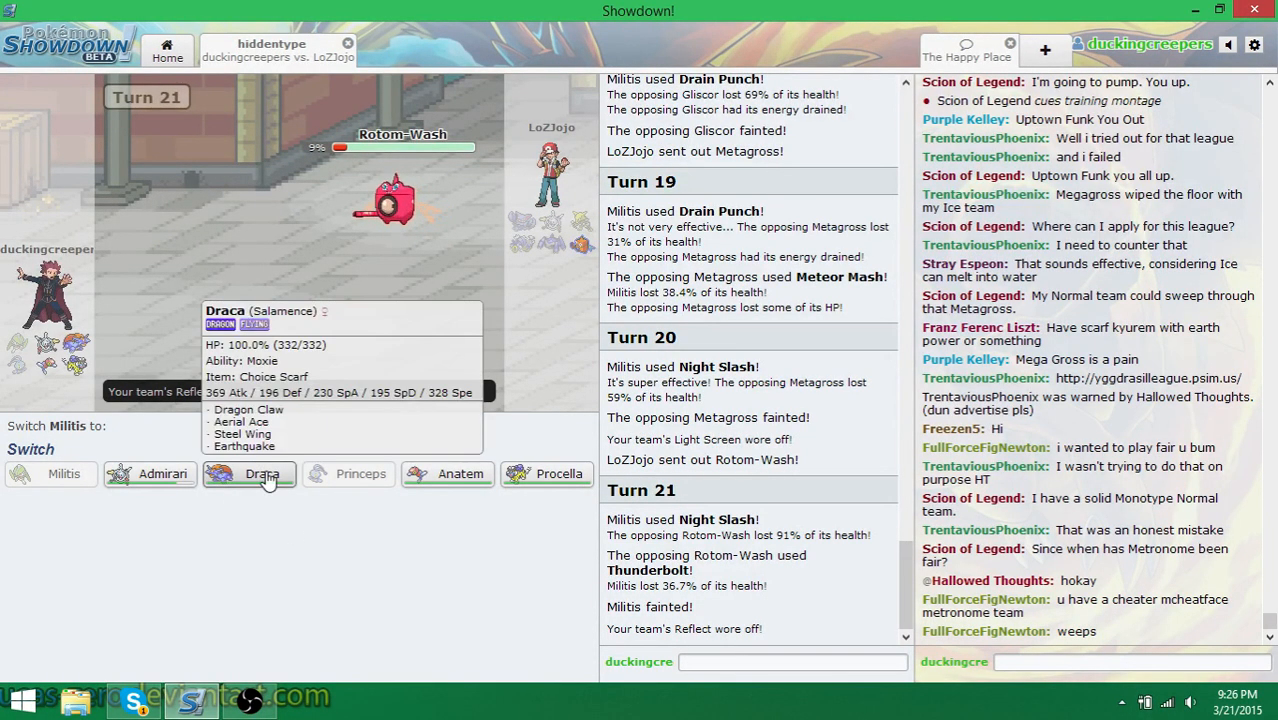
Send in Draca for fainted Militis and Dragon Claw Rotom-Wash to win the battle
left_click(248, 473)
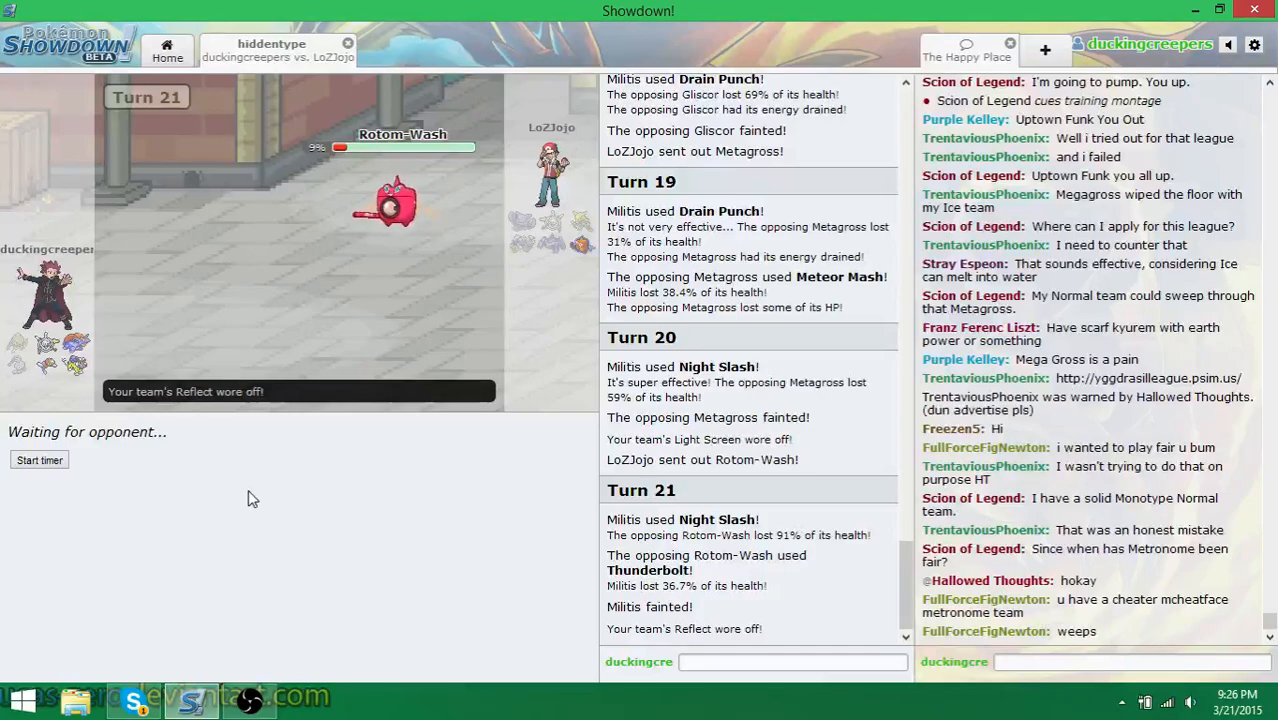
mouse_move(462, 280)
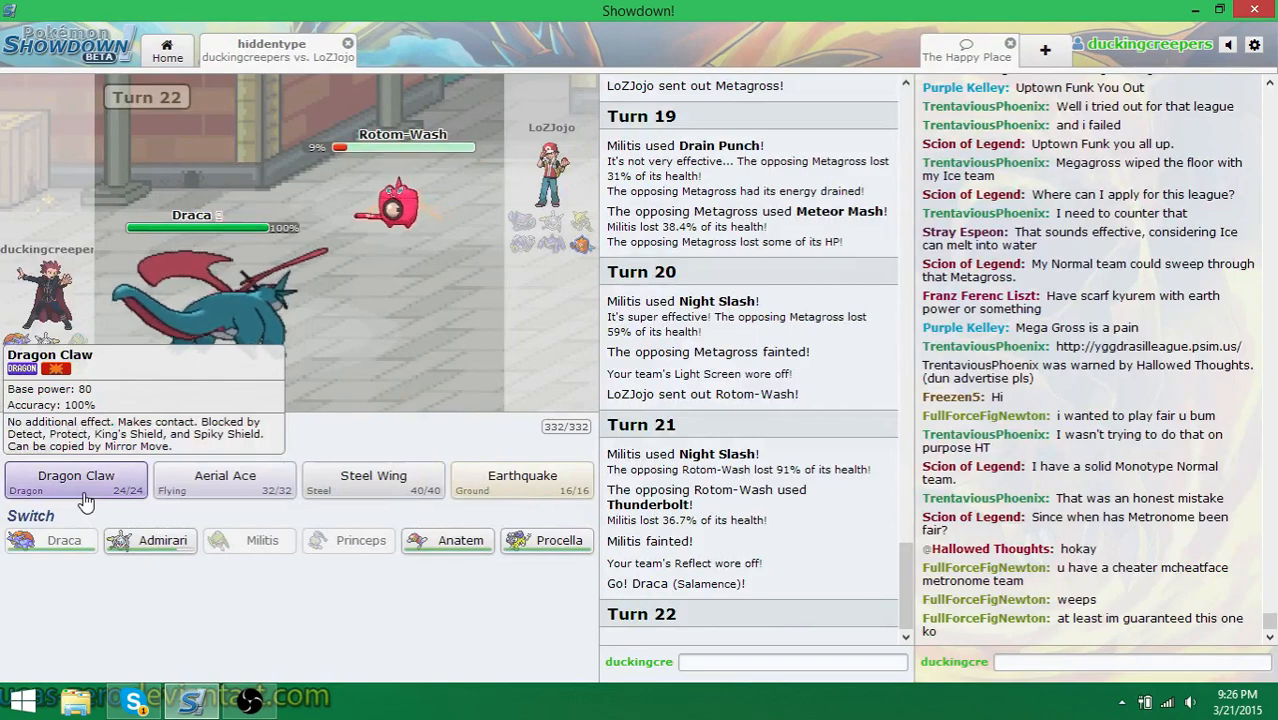
left_click(76, 475)
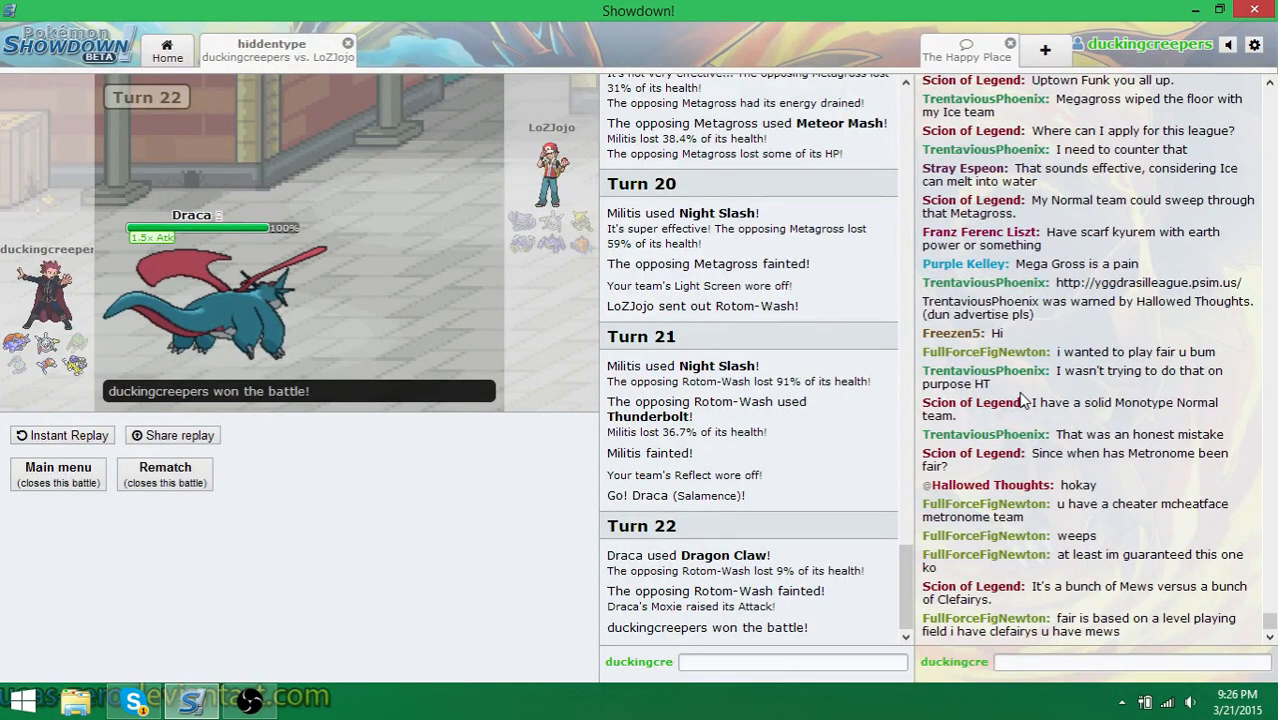
scroll("down", 3)
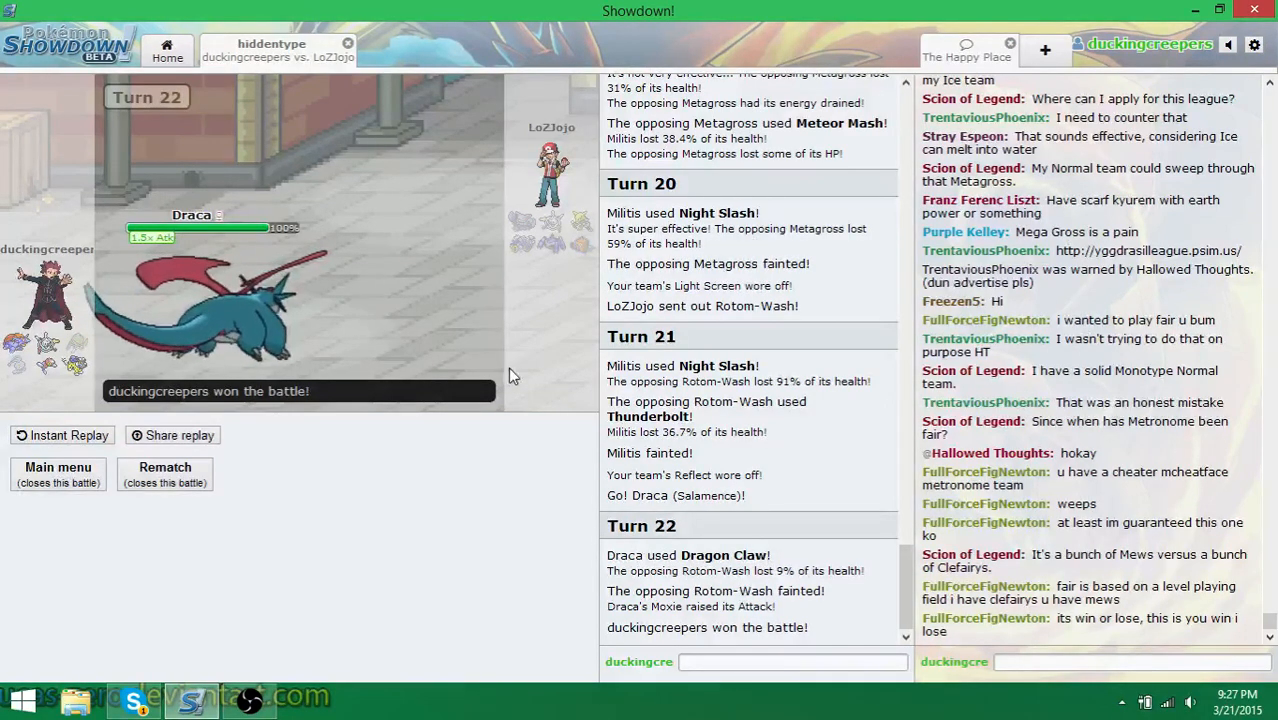
mouse_move(55, 408)
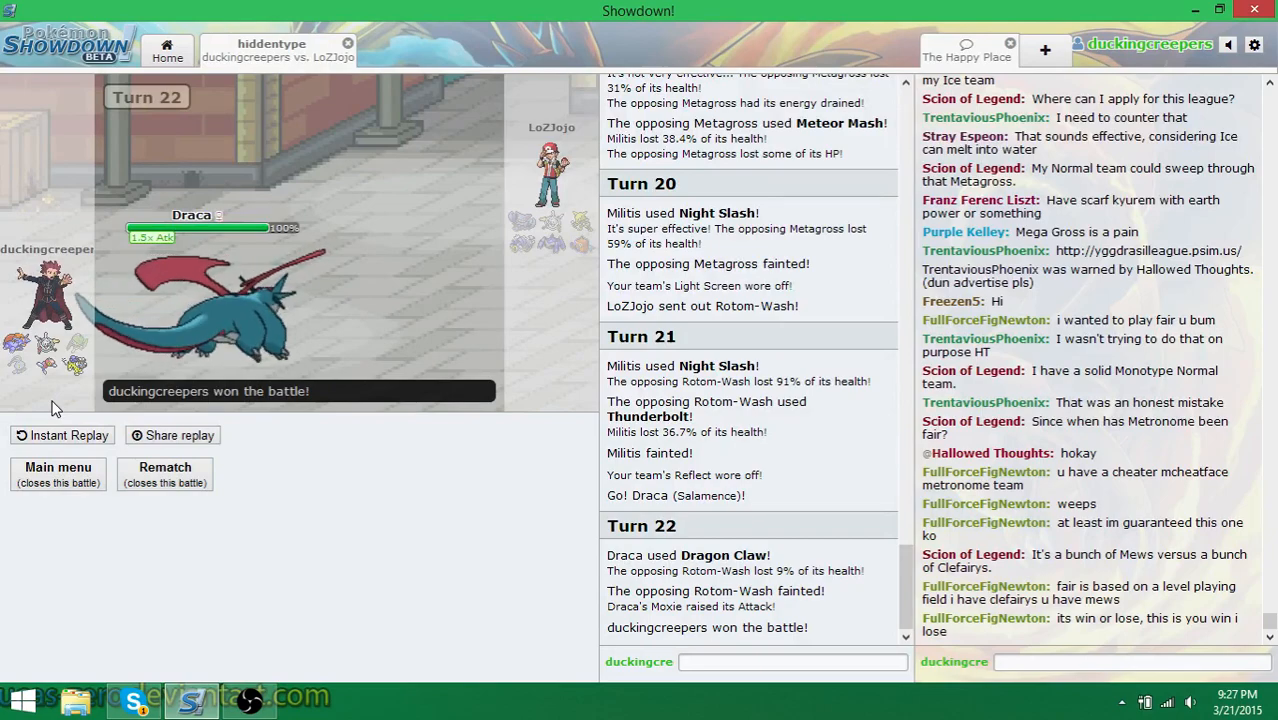
mouse_move(78, 357)
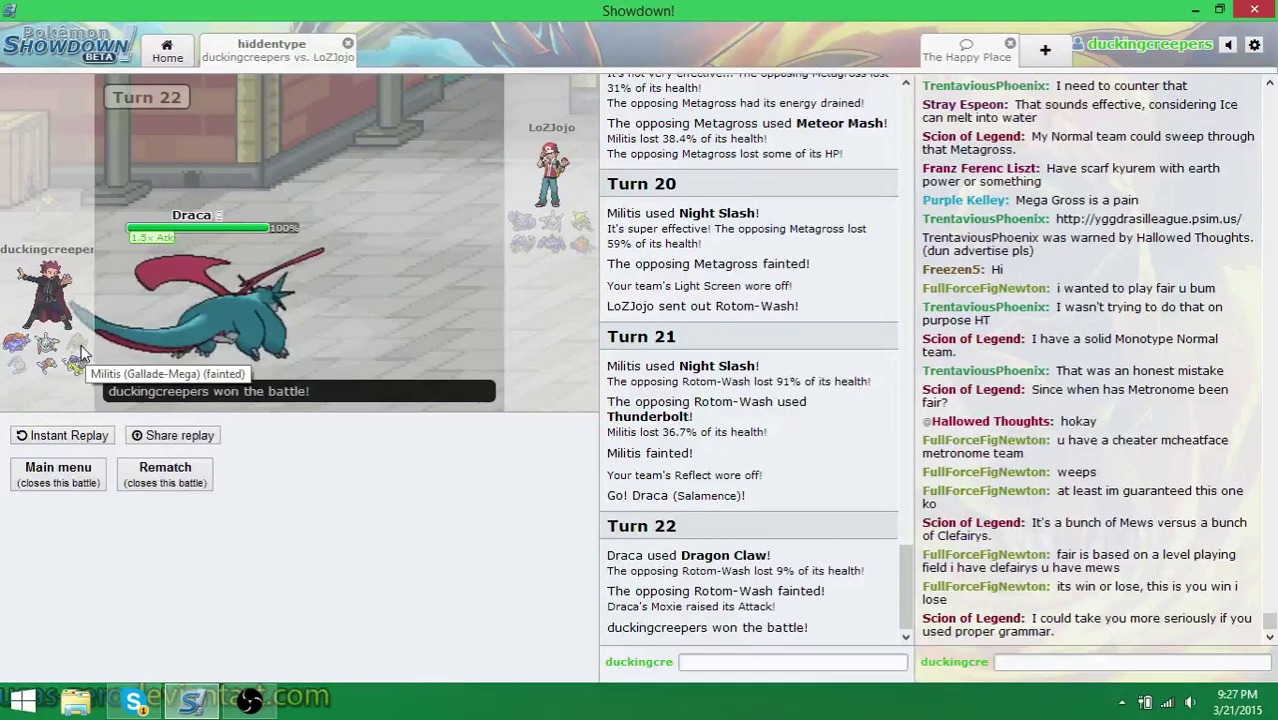
mouse_move(48, 345)
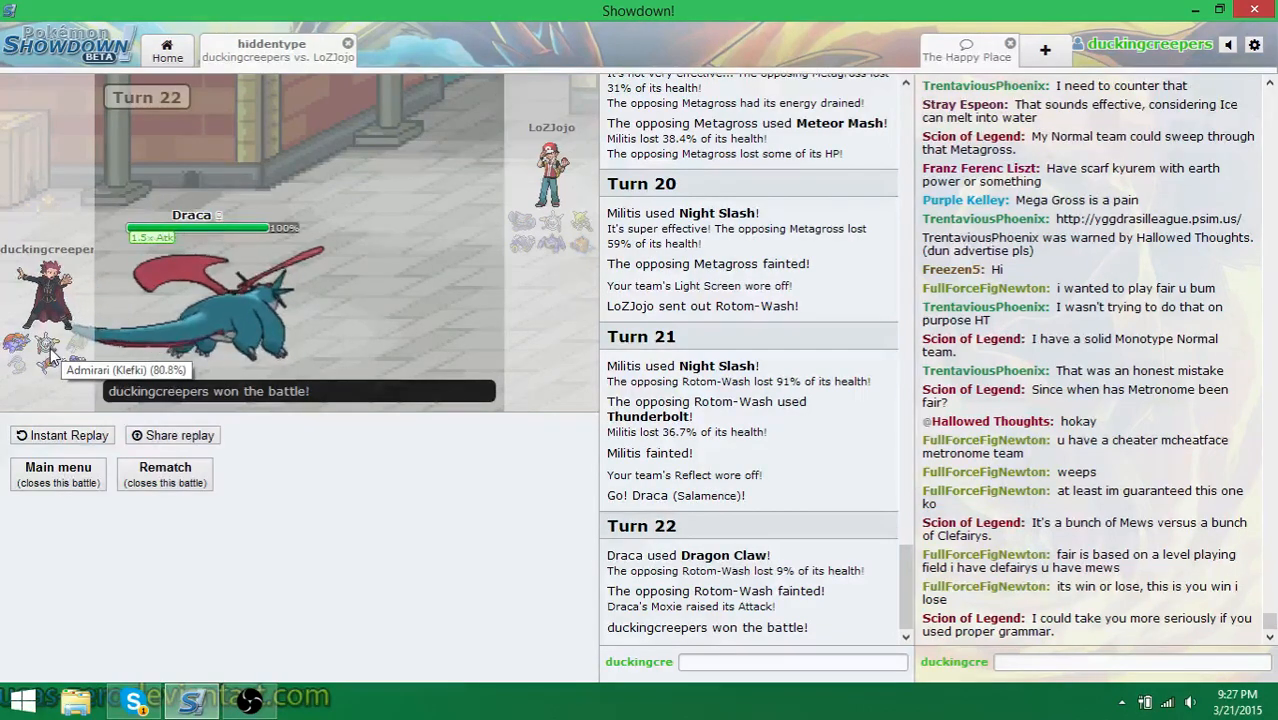
mouse_move(30, 355)
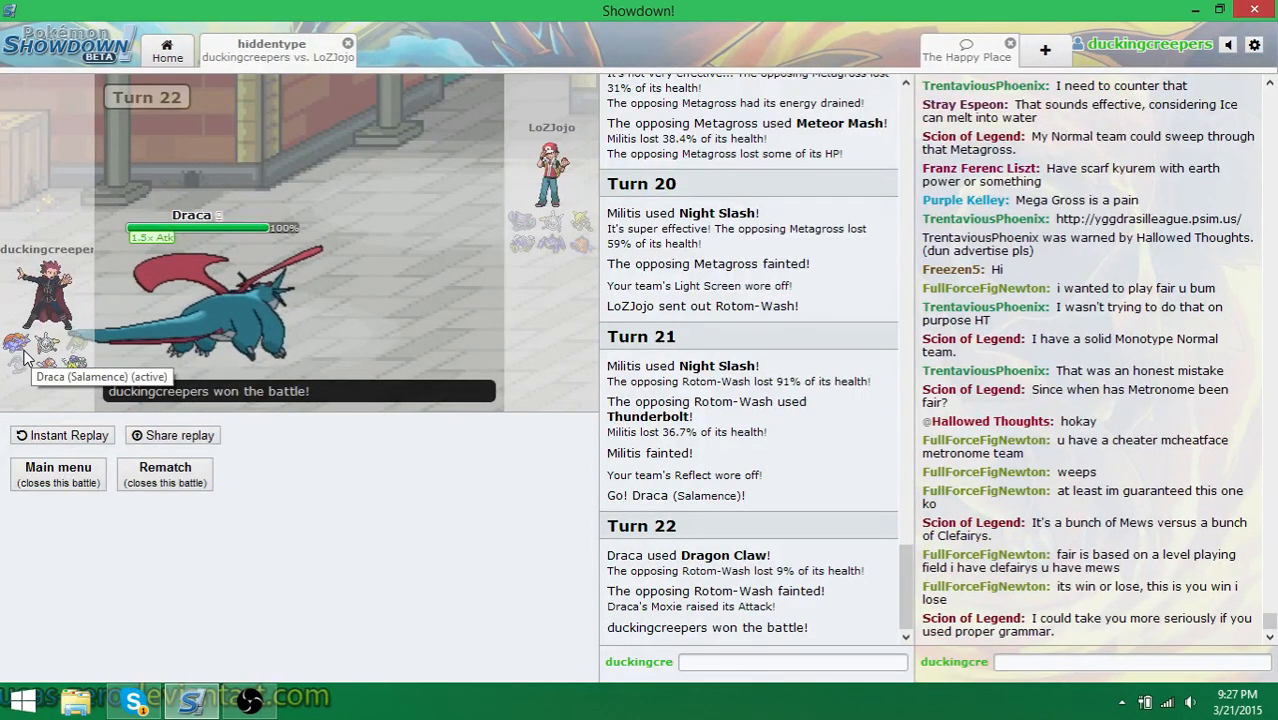
mouse_move(62, 375)
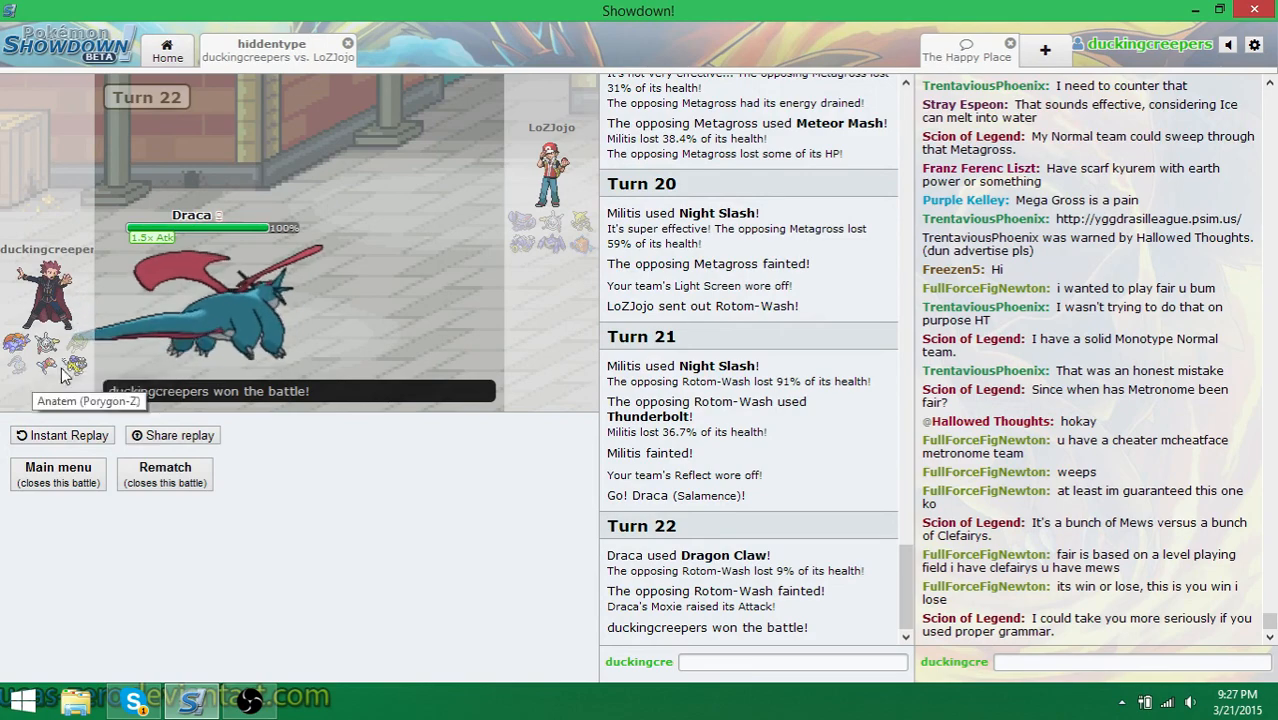